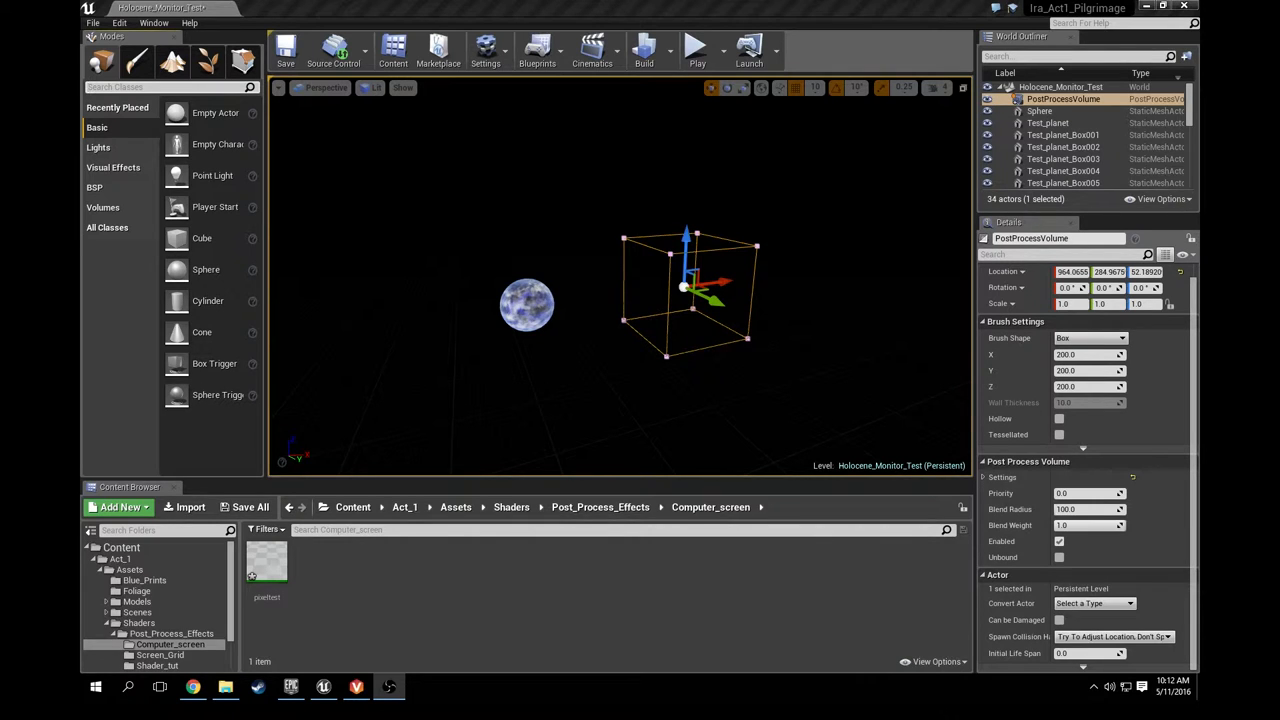
{"action": "mouse_move", "coordinate": [660, 367]}
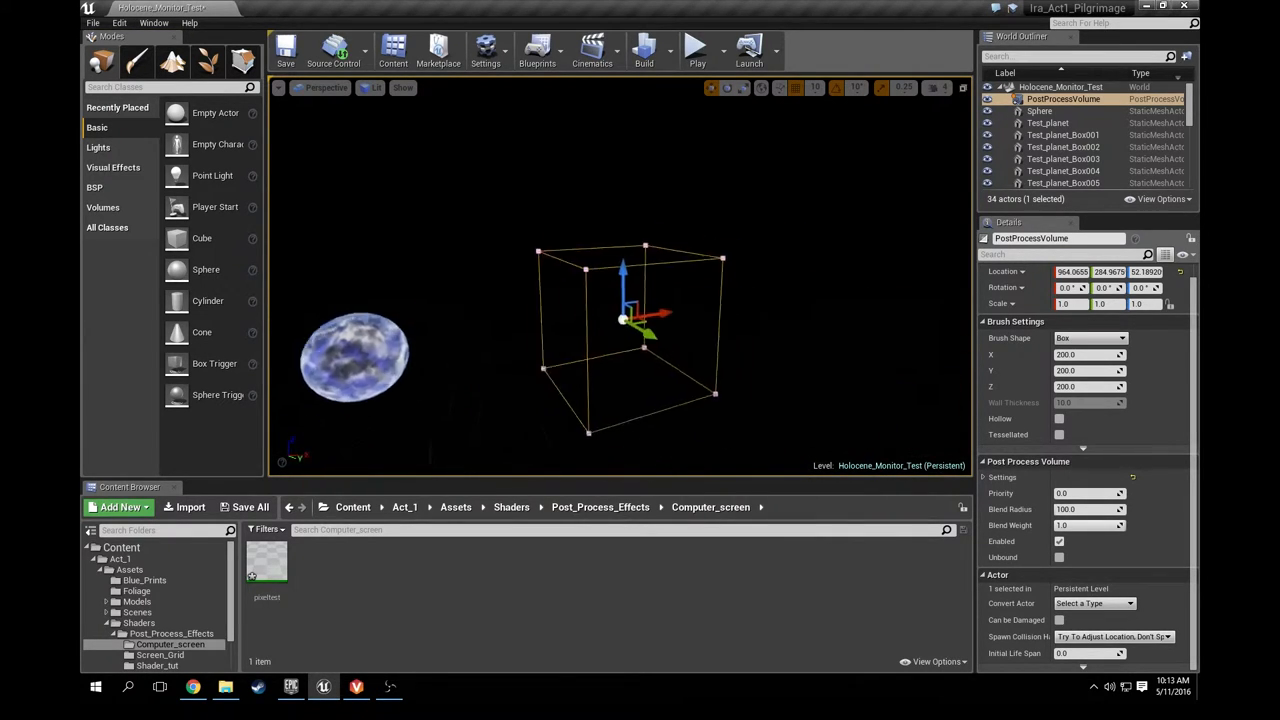
Inspect the planet, then switch the post process volume's Unbound on and back off
{"action": "left_click", "coordinate": [1040, 110]}
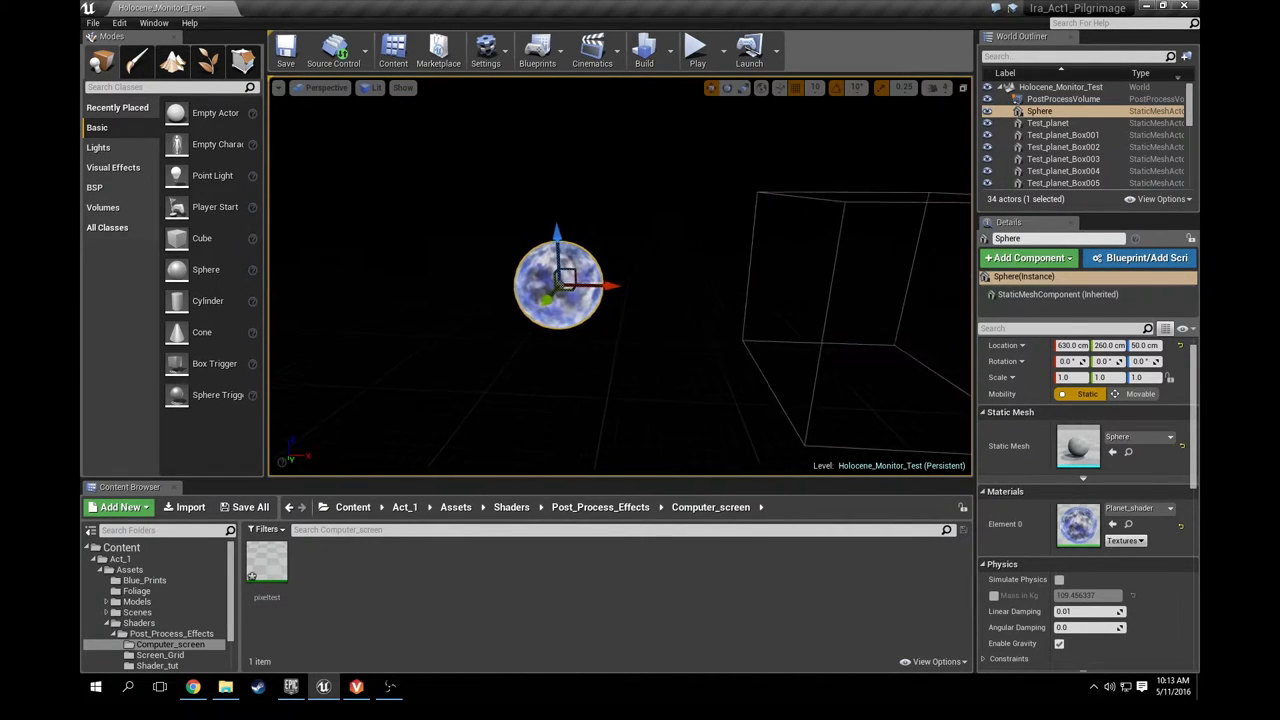
{"action": "left_click", "coordinate": [1054, 101]}
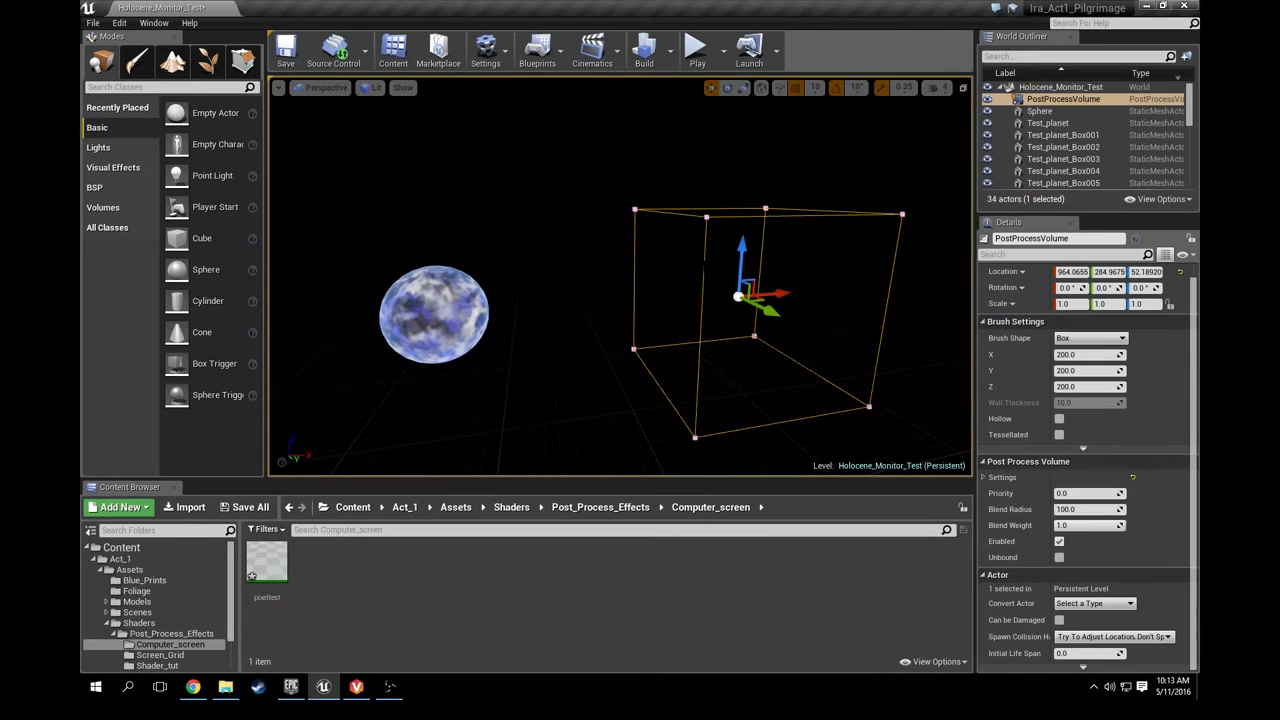
{"action": "mouse_move", "coordinate": [264, 568]}
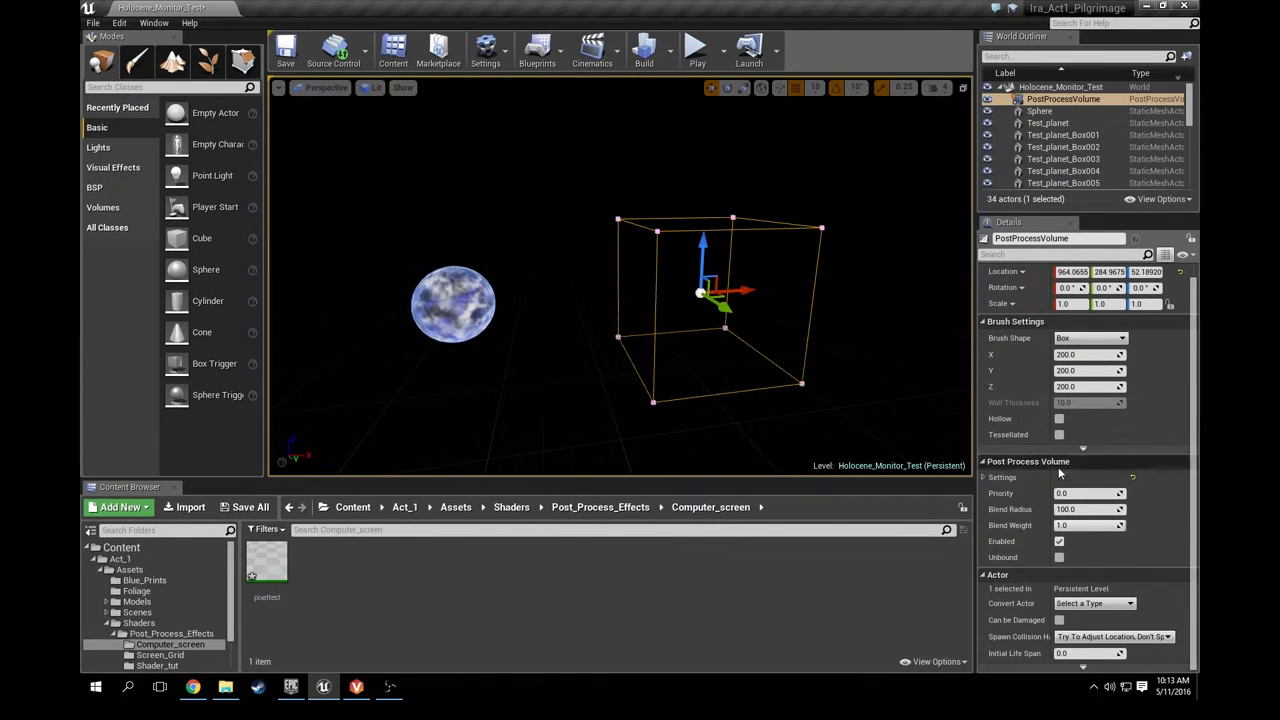
{"action": "mouse_move", "coordinate": [1159, 412]}
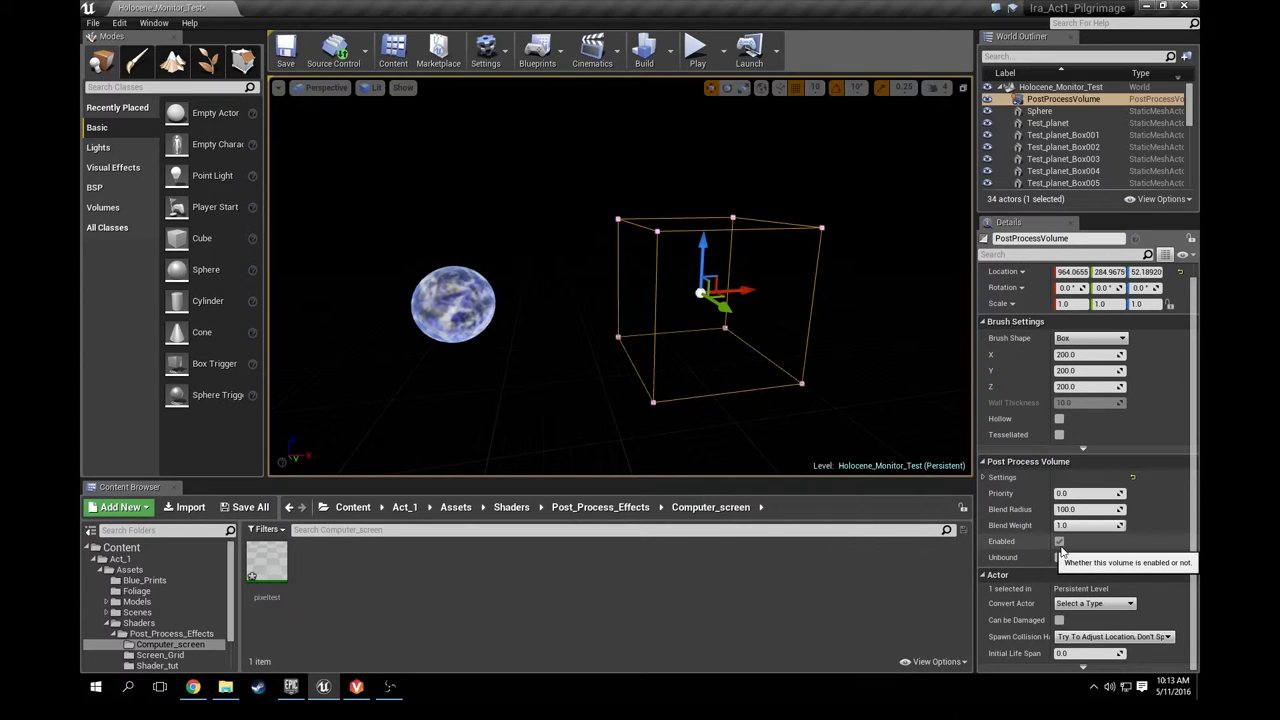
{"action": "left_click", "coordinate": [1058, 541]}
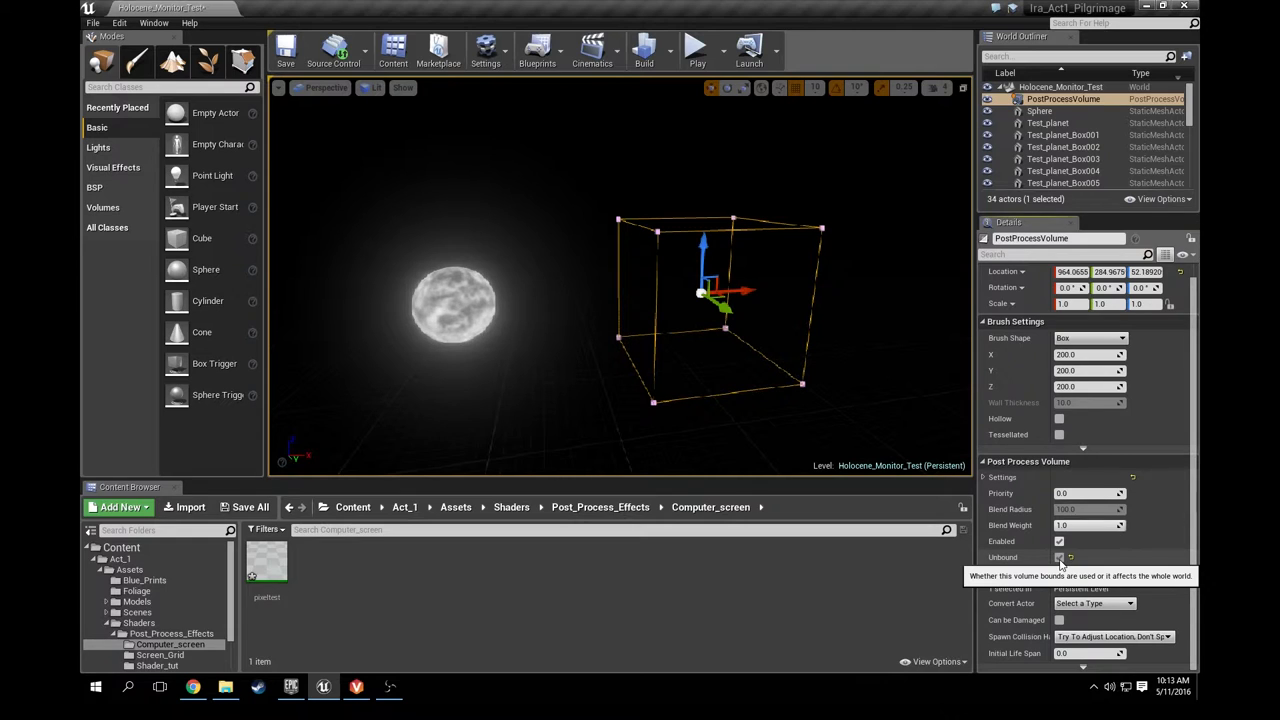
{"action": "left_click", "coordinate": [1058, 557]}
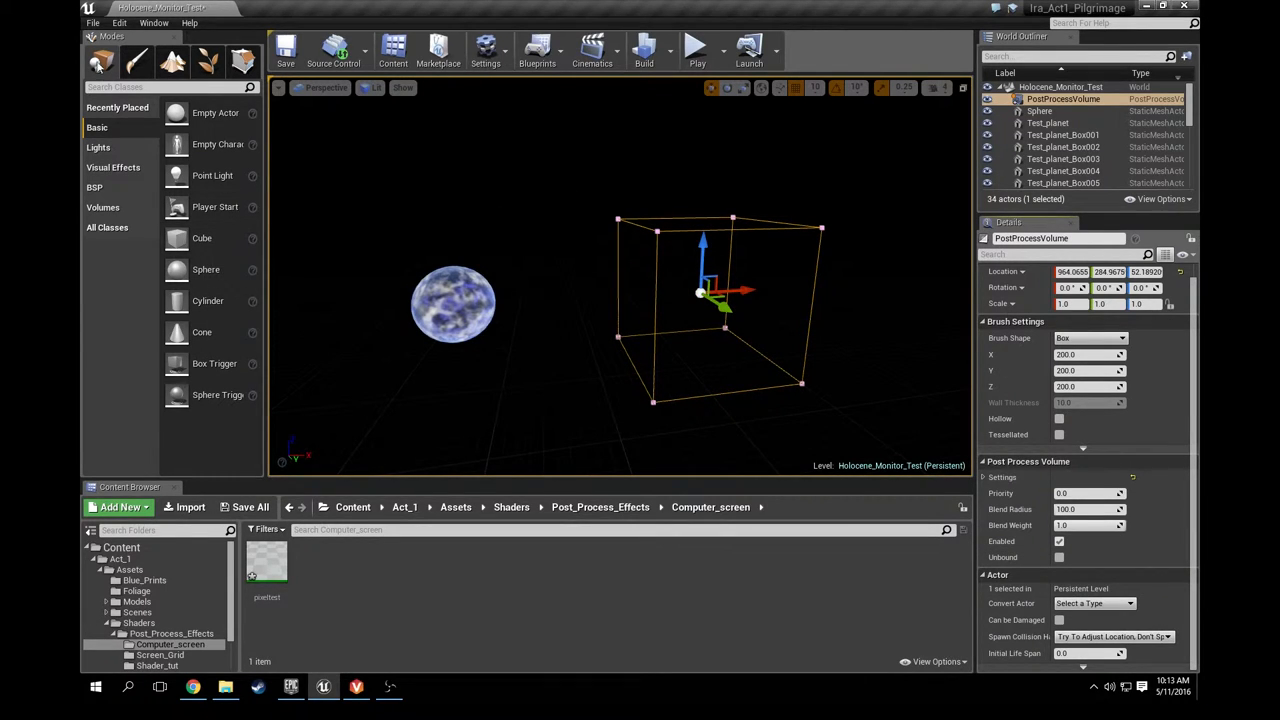
{"action": "mouse_move", "coordinate": [189, 238]}
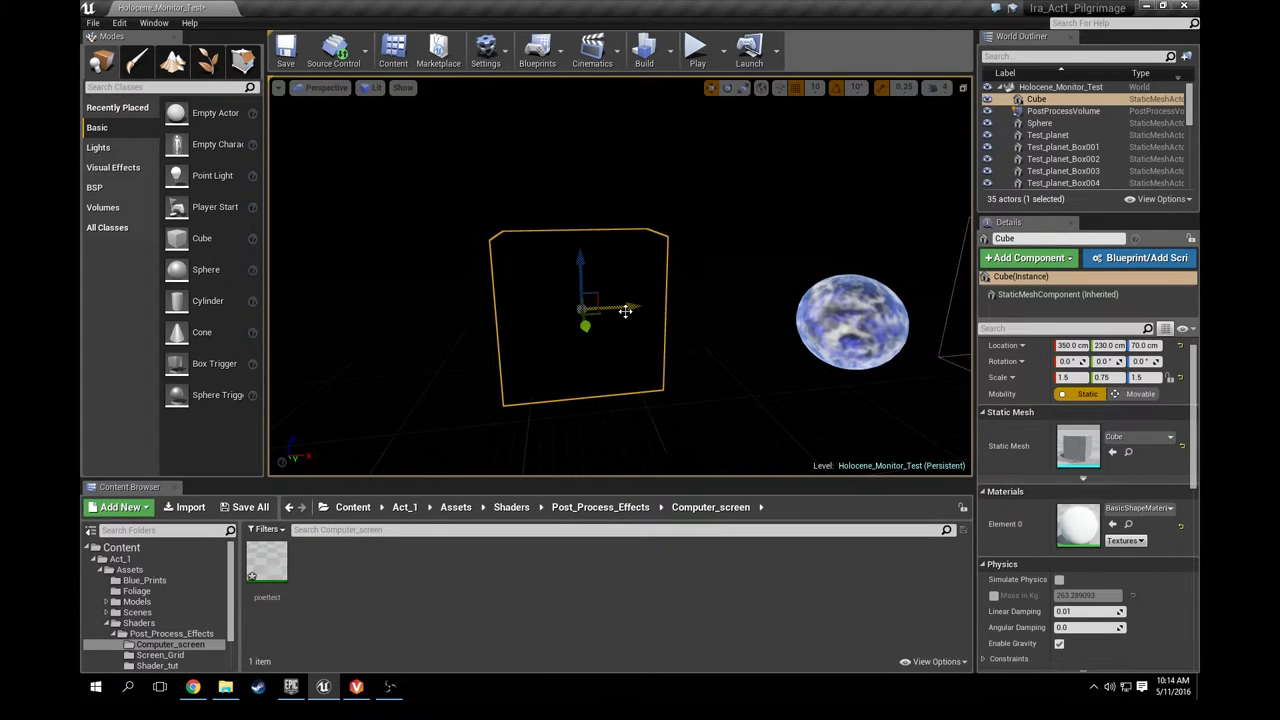
Drag the monitor cube along its X axis to location X 240
{"action": "left_click_drag", "start_coordinate": [625, 310], "coordinate": [515, 305]}
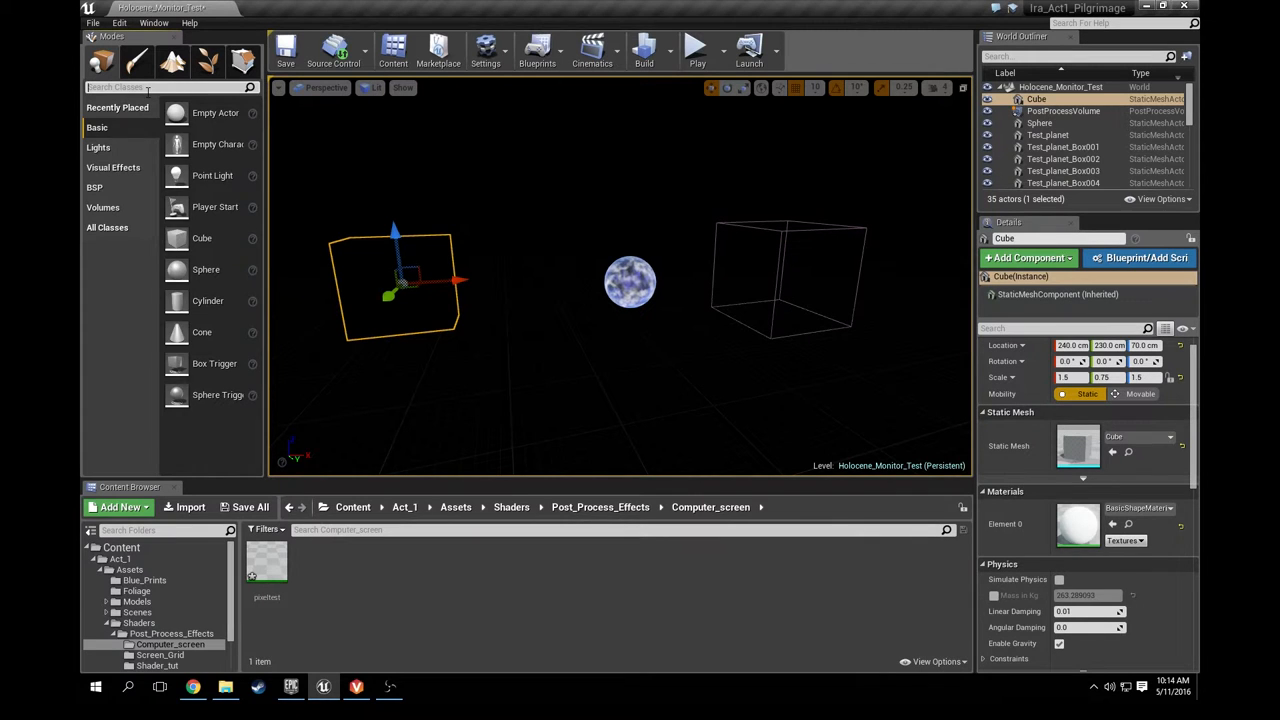
Place a Scene Capture 2D actor found via the 'scene' search, then deselect it
{"action": "type", "text": "scene"}
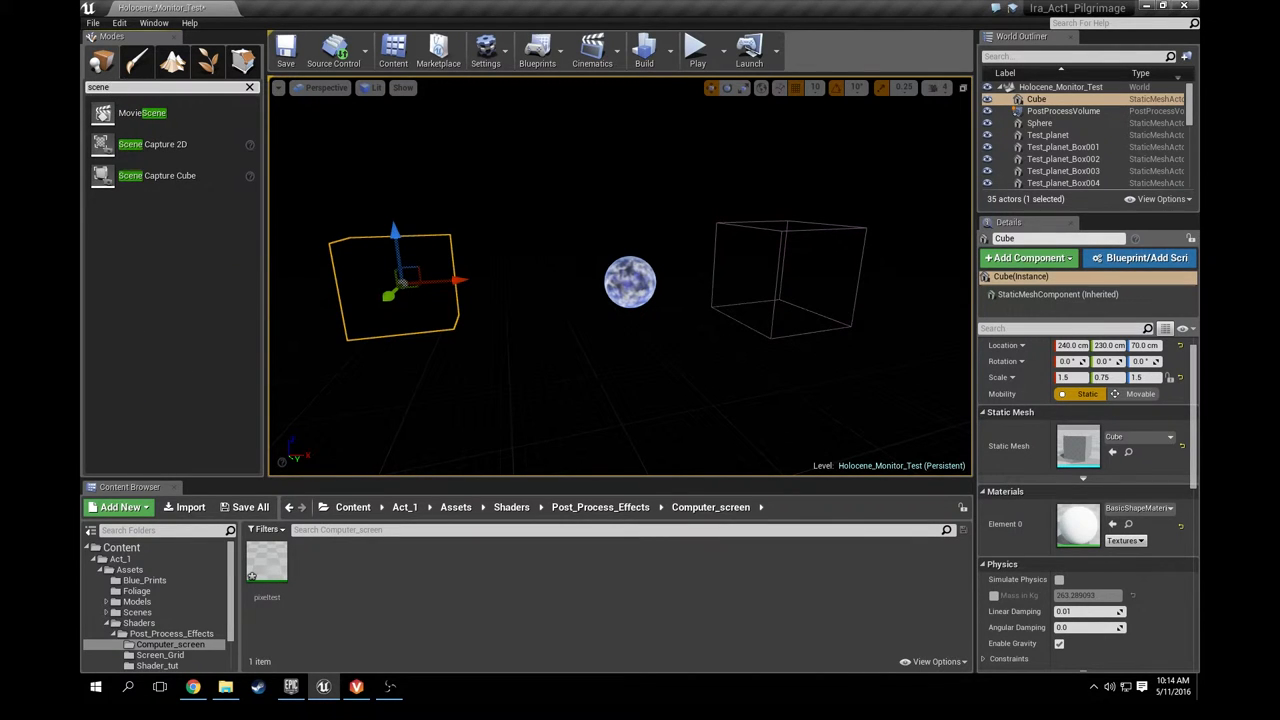
{"action": "mouse_move", "coordinate": [152, 143]}
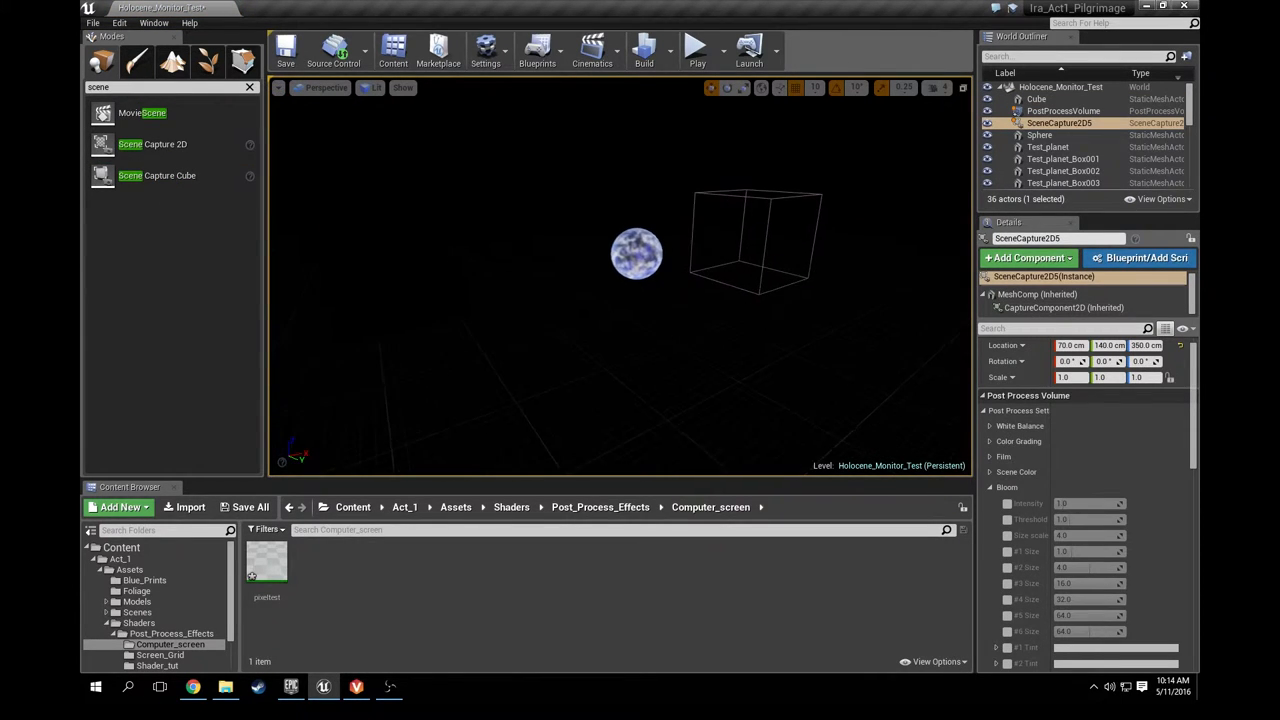
{"action": "left_click", "coordinate": [806, 318]}
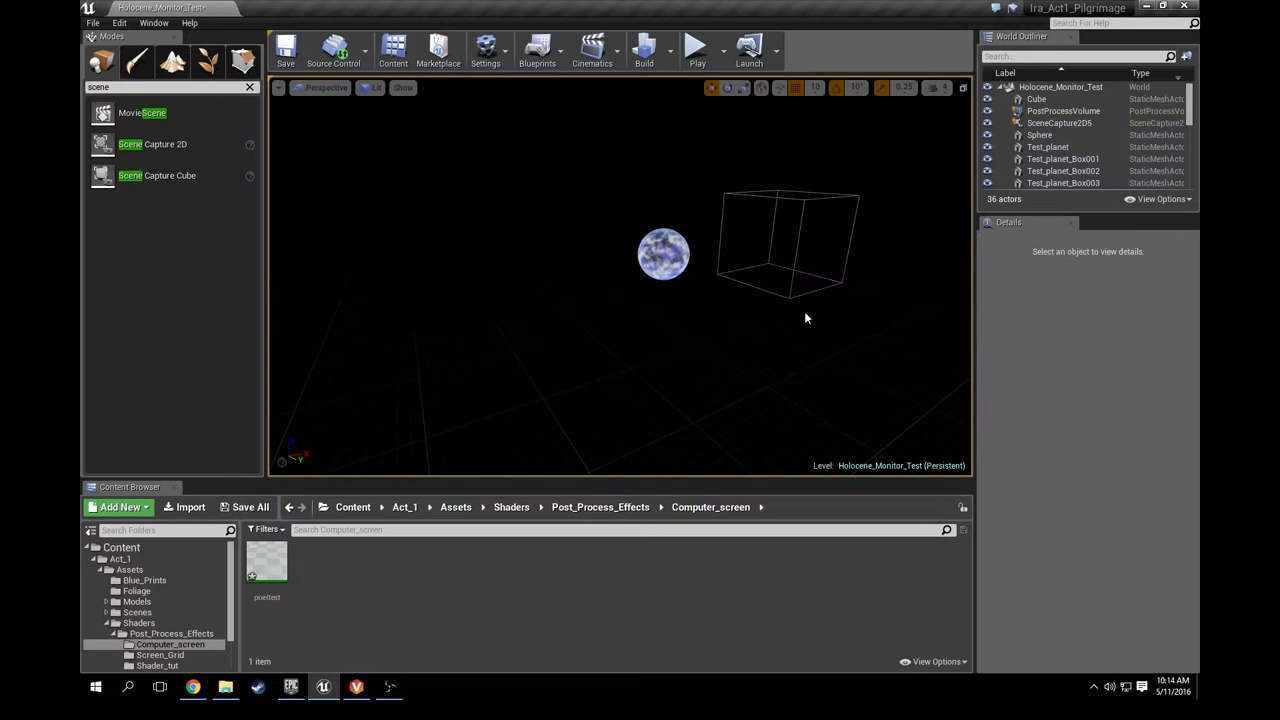
{"action": "left_click", "coordinate": [1067, 122]}
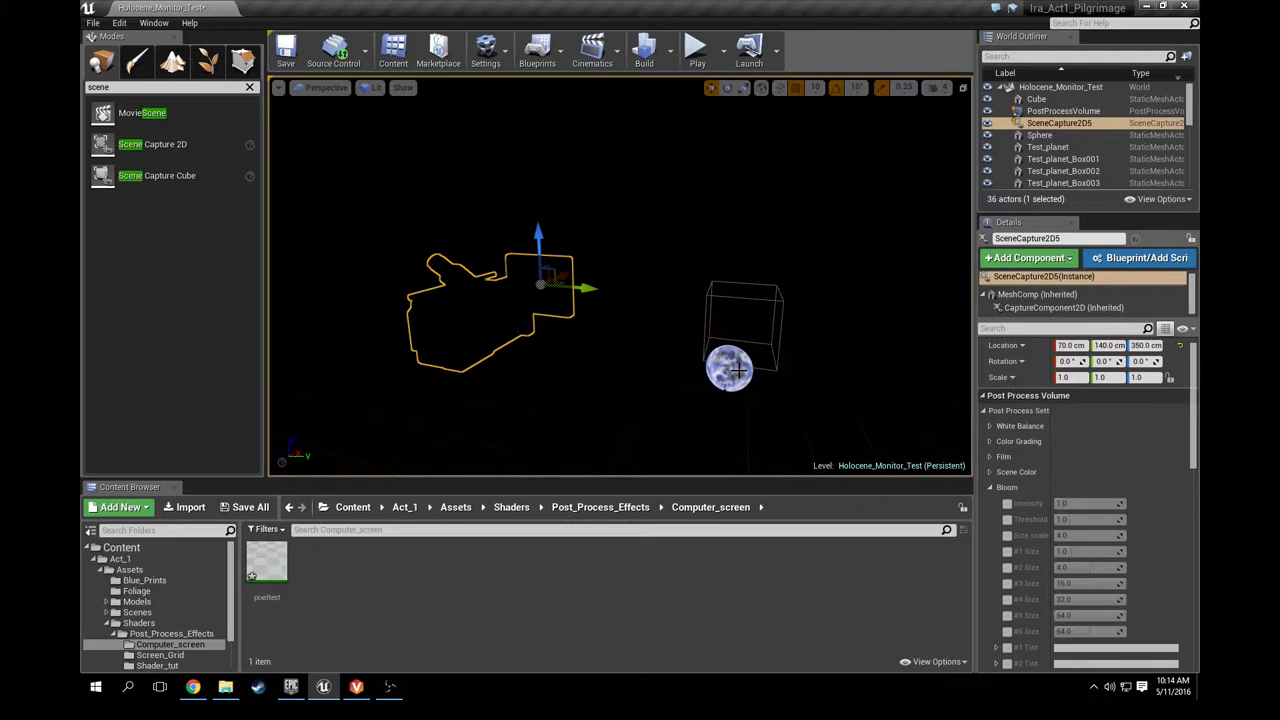
{"action": "left_click", "coordinate": [1037, 100]}
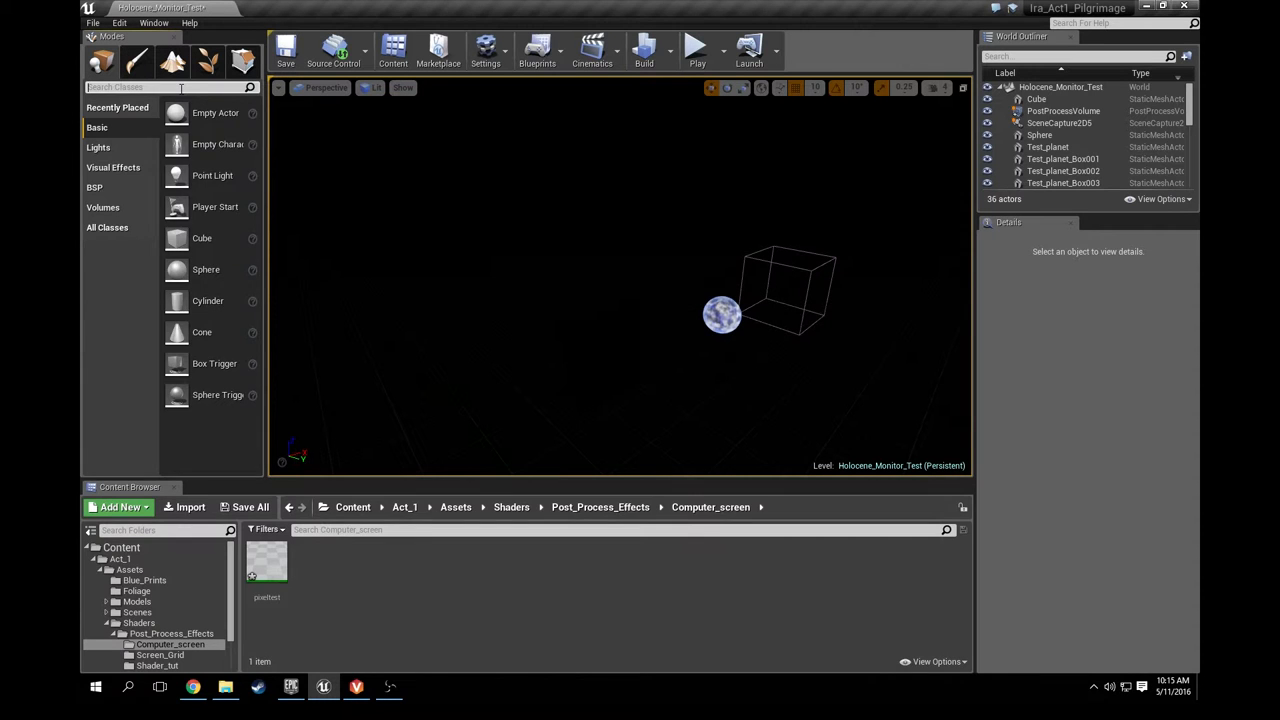
Place a Directional Light found via the 'light' search and adjust its rotation
{"action": "type", "text": "light"}
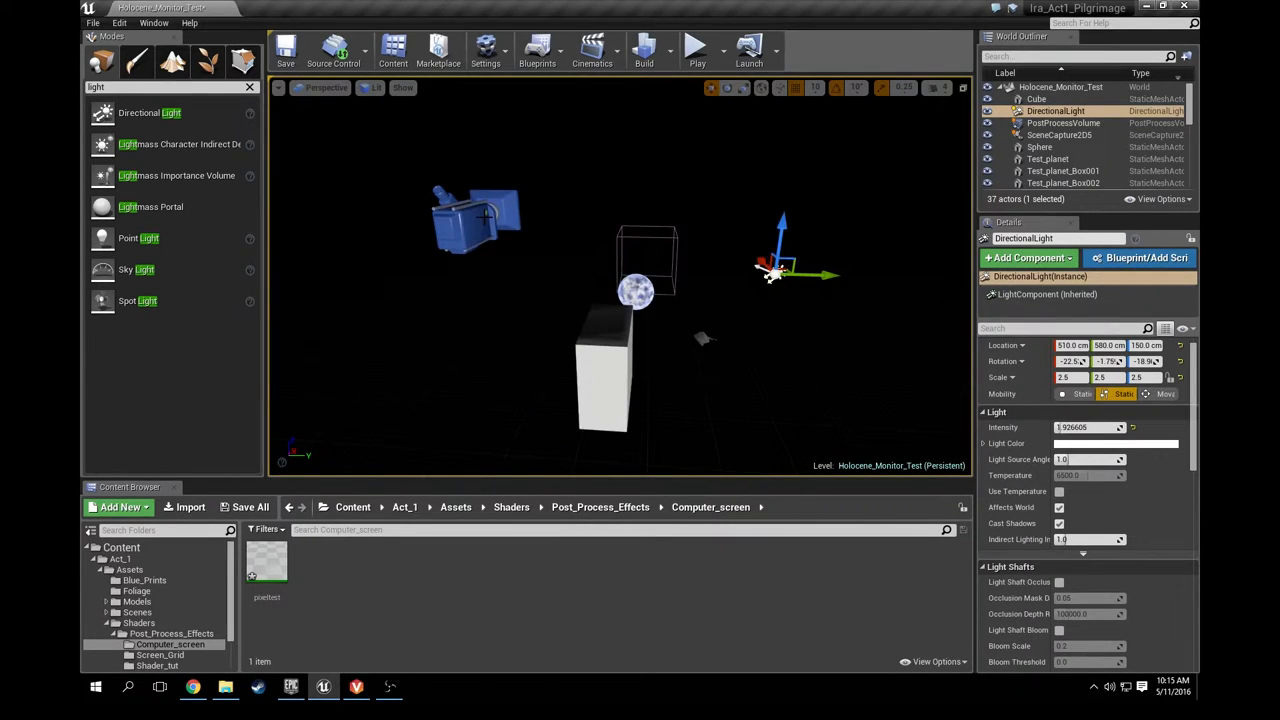
{"action": "left_click", "coordinate": [1055, 135]}
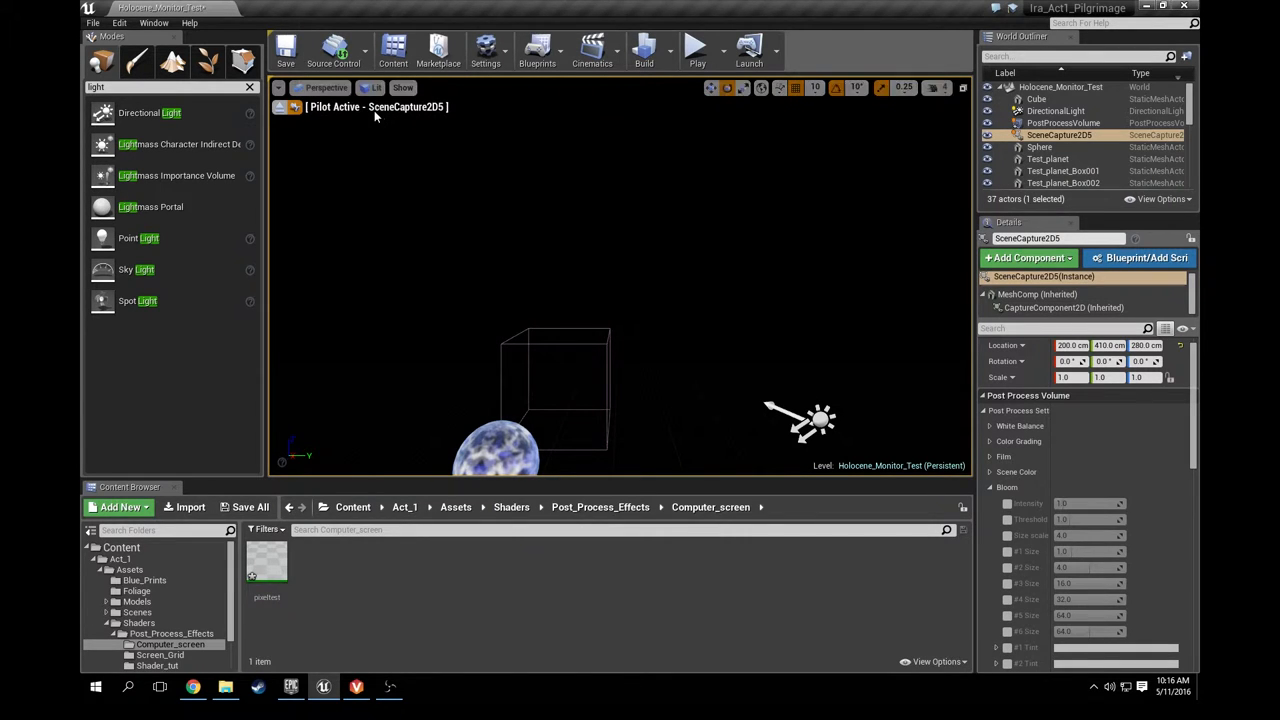
Frame the planet through the piloted Scene Capture 2D view and clear the selection
{"action": "left_click", "coordinate": [1066, 122]}
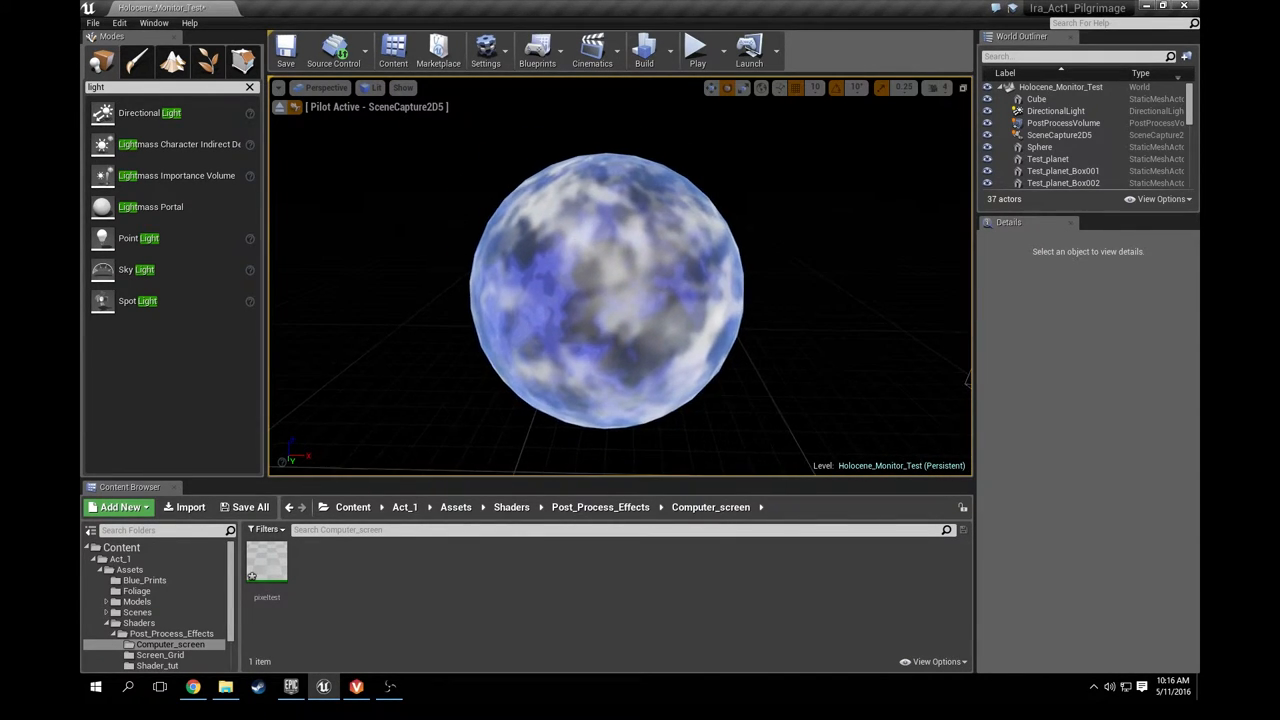
{"action": "mouse_move", "coordinate": [286, 107]}
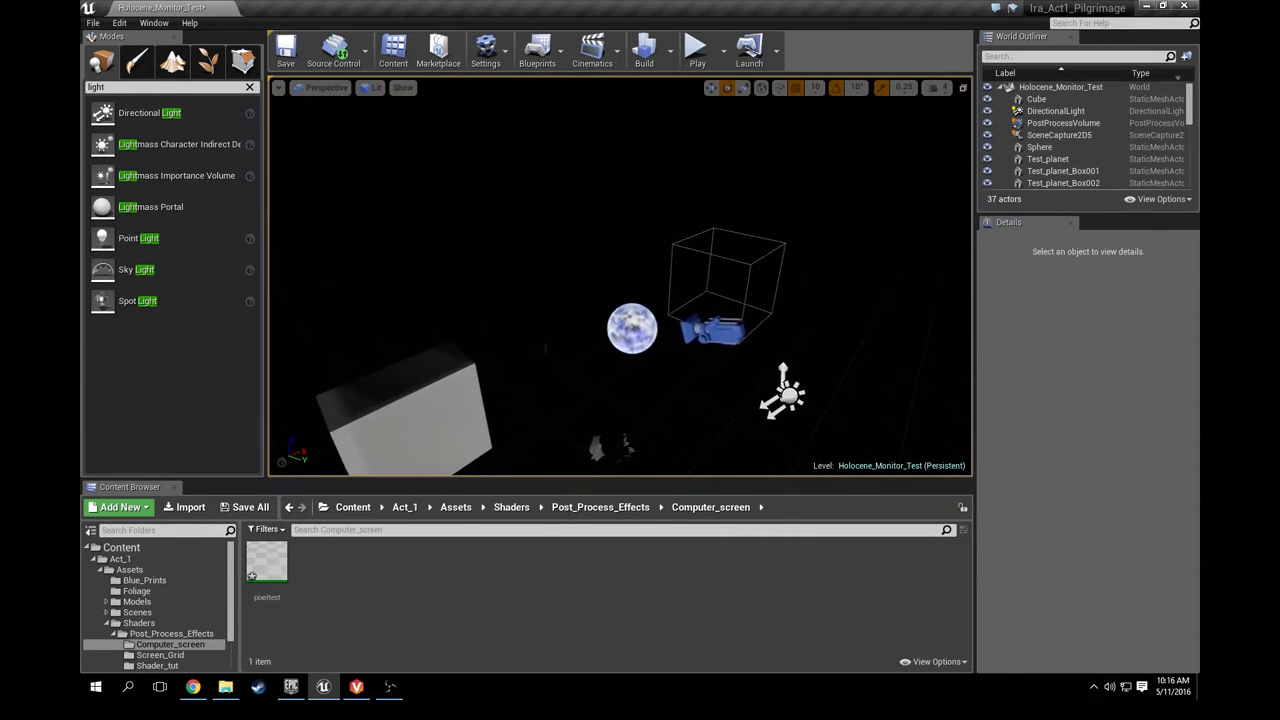
Select SceneCapture2D5, clear the Modes search, and add a Render Target texture asset
{"action": "left_click", "coordinate": [1059, 135]}
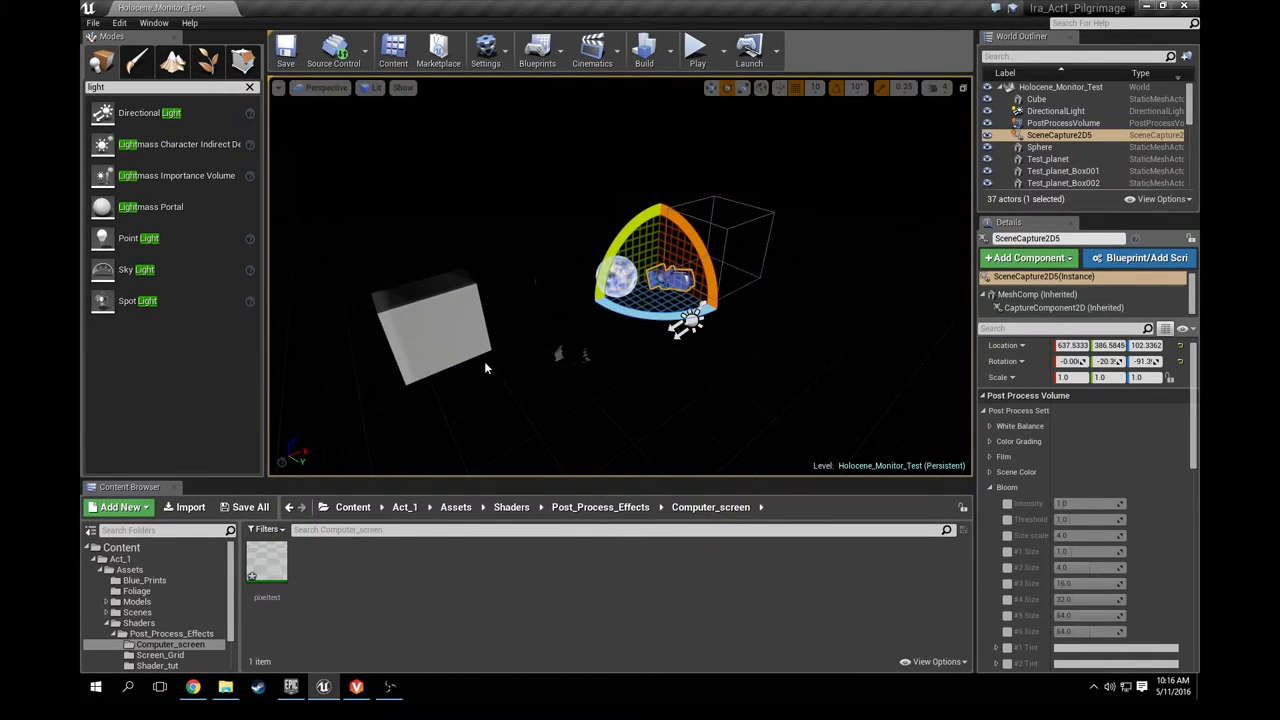
{"action": "mouse_move", "coordinate": [507, 353]}
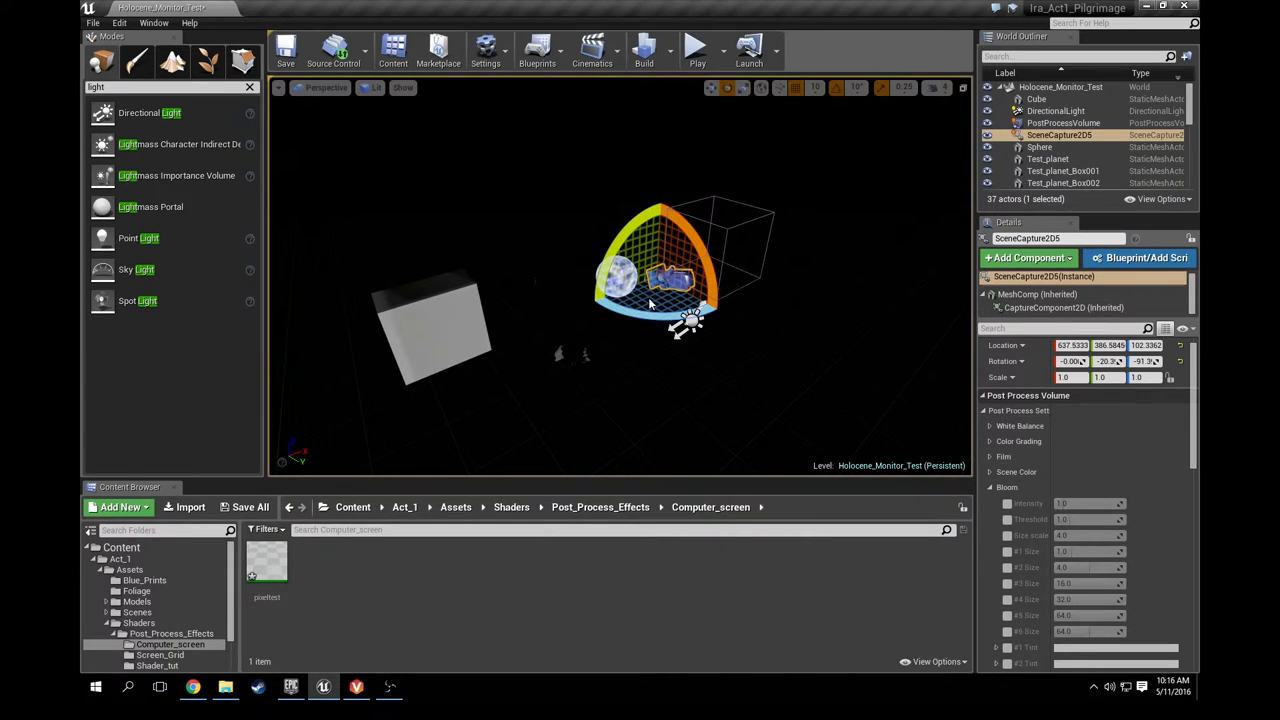
{"action": "mouse_move", "coordinate": [472, 307]}
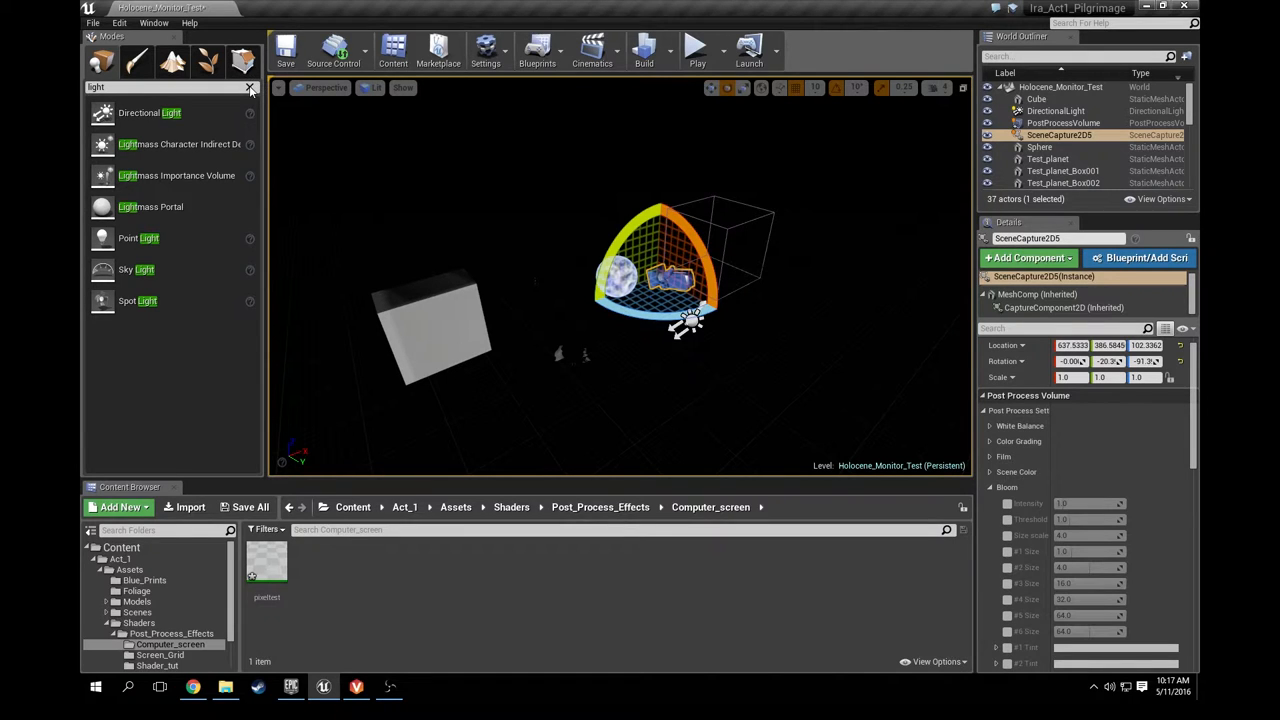
{"action": "left_click", "coordinate": [251, 87]}
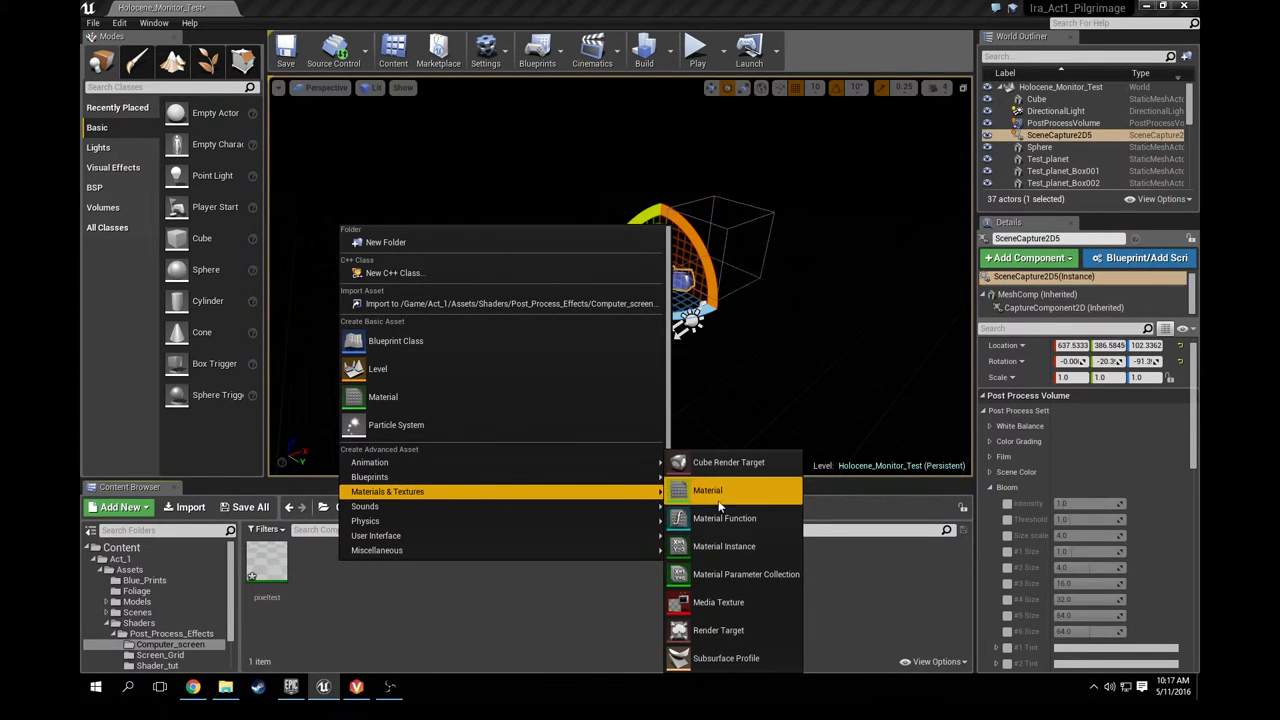
{"action": "mouse_move", "coordinate": [718, 630]}
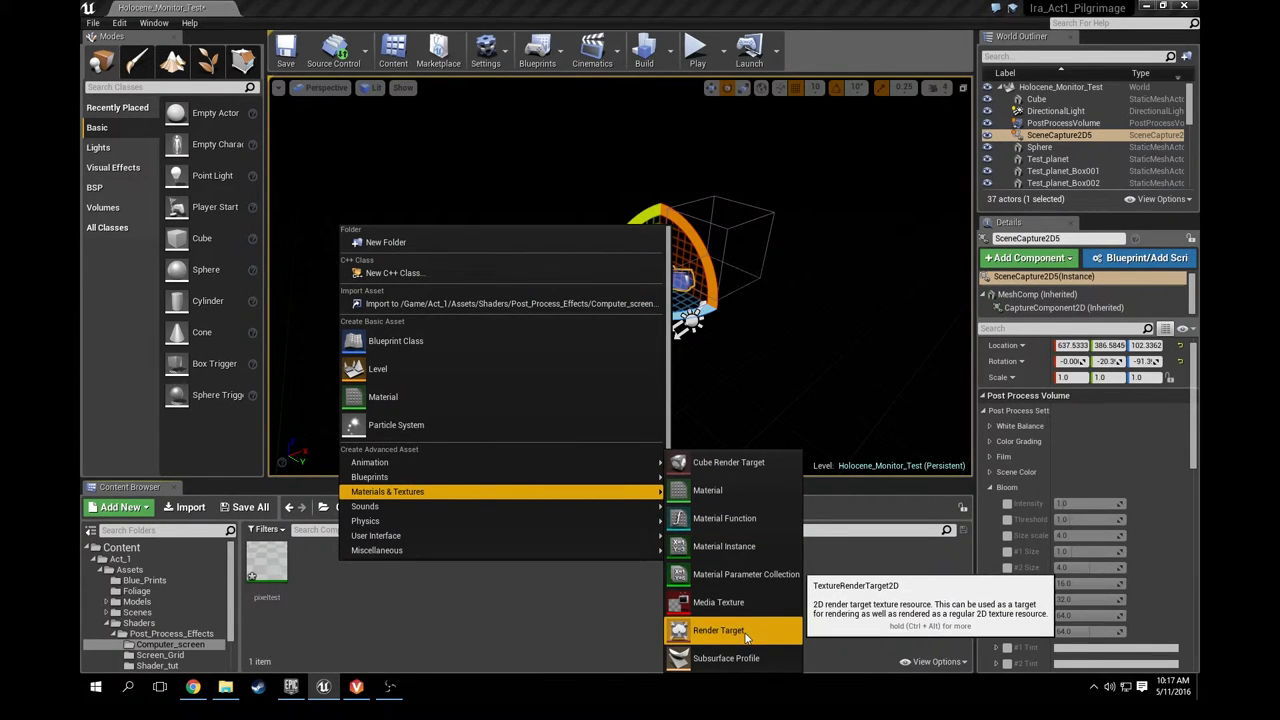
{"action": "left_click", "coordinate": [720, 630]}
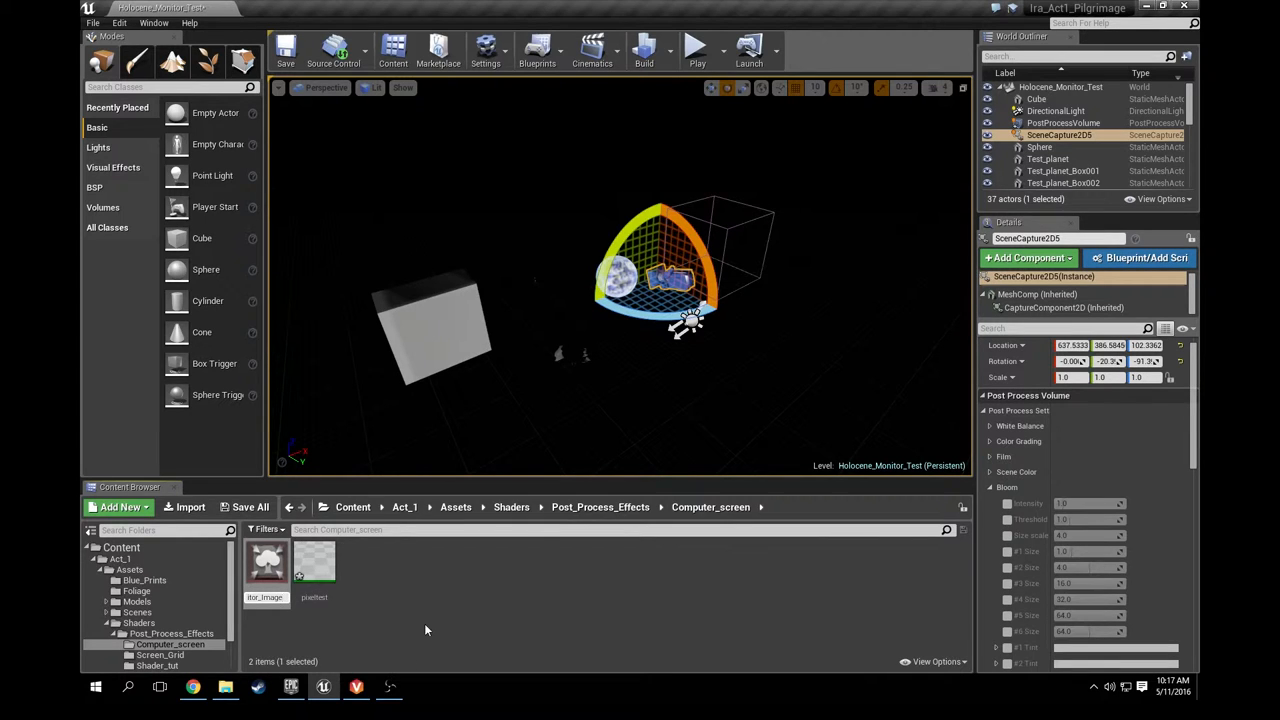
{"action": "mouse_move", "coordinate": [389, 583]}
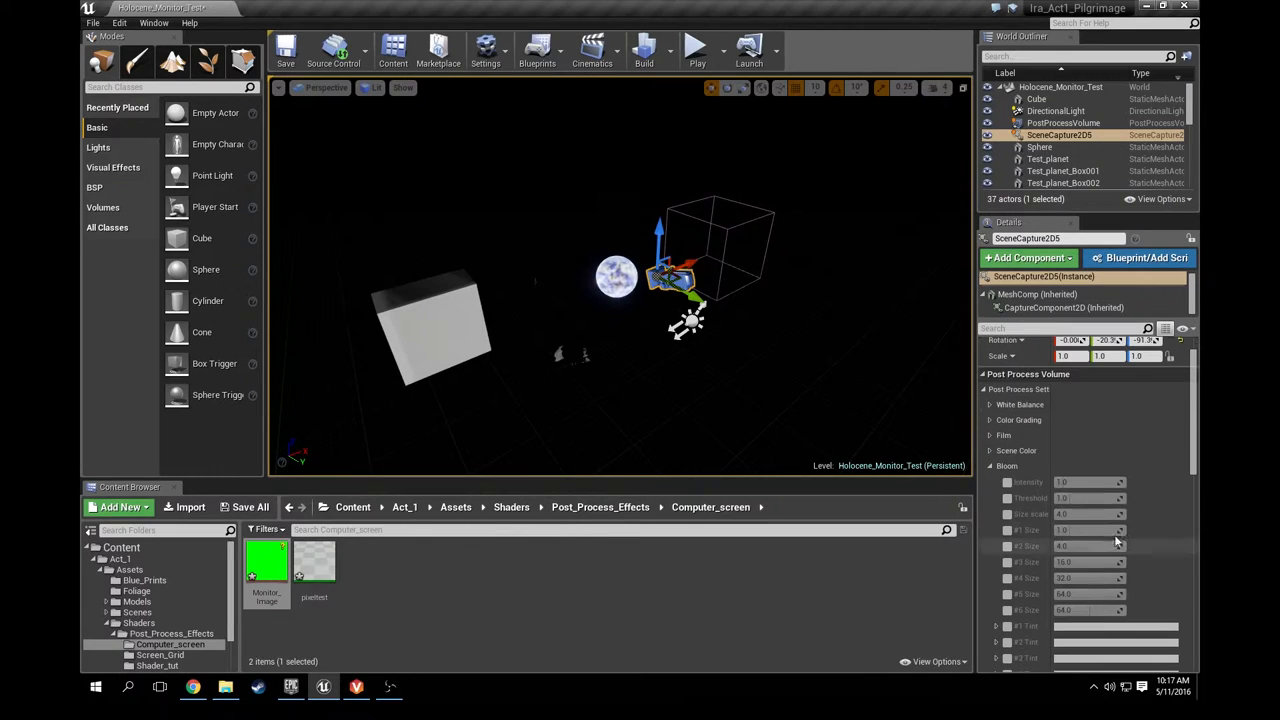
Set the scene capture's Texture Target to the selected Monitor_Image render target
{"action": "scroll", "scroll_direction": "down", "scroll_amount": 3}
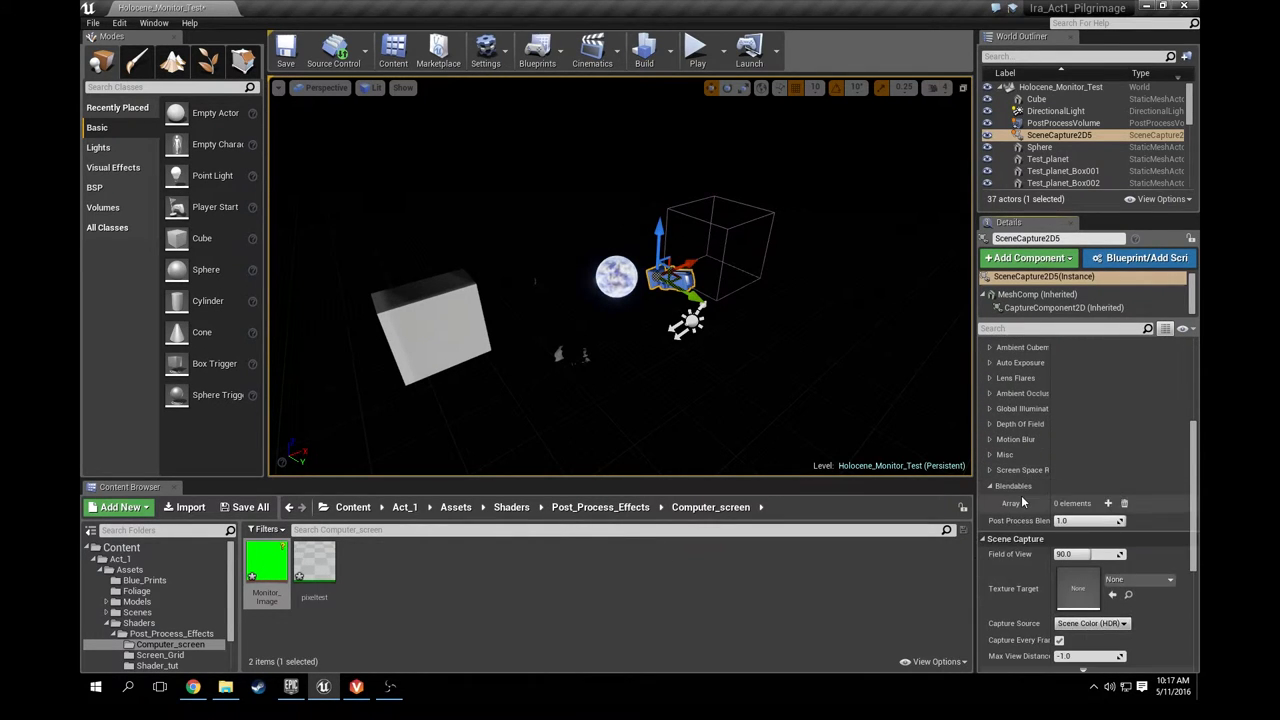
{"action": "mouse_move", "coordinate": [1008, 590]}
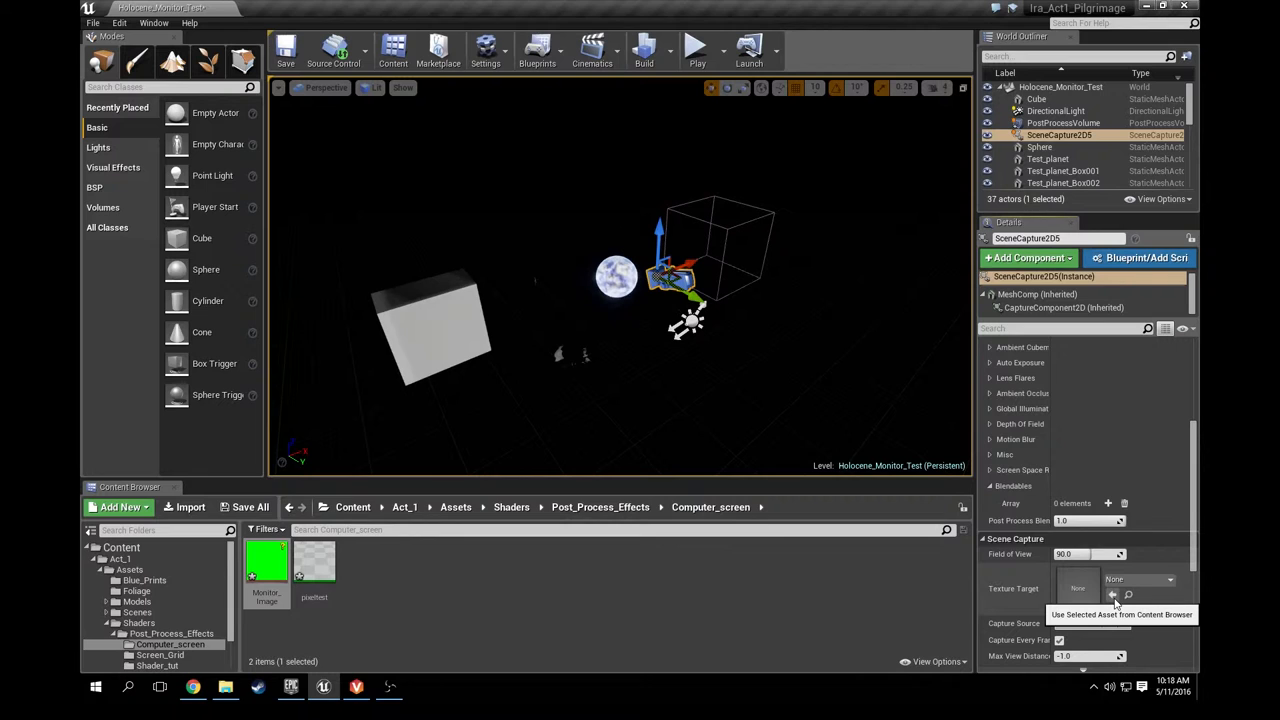
{"action": "left_click", "coordinate": [1111, 594]}
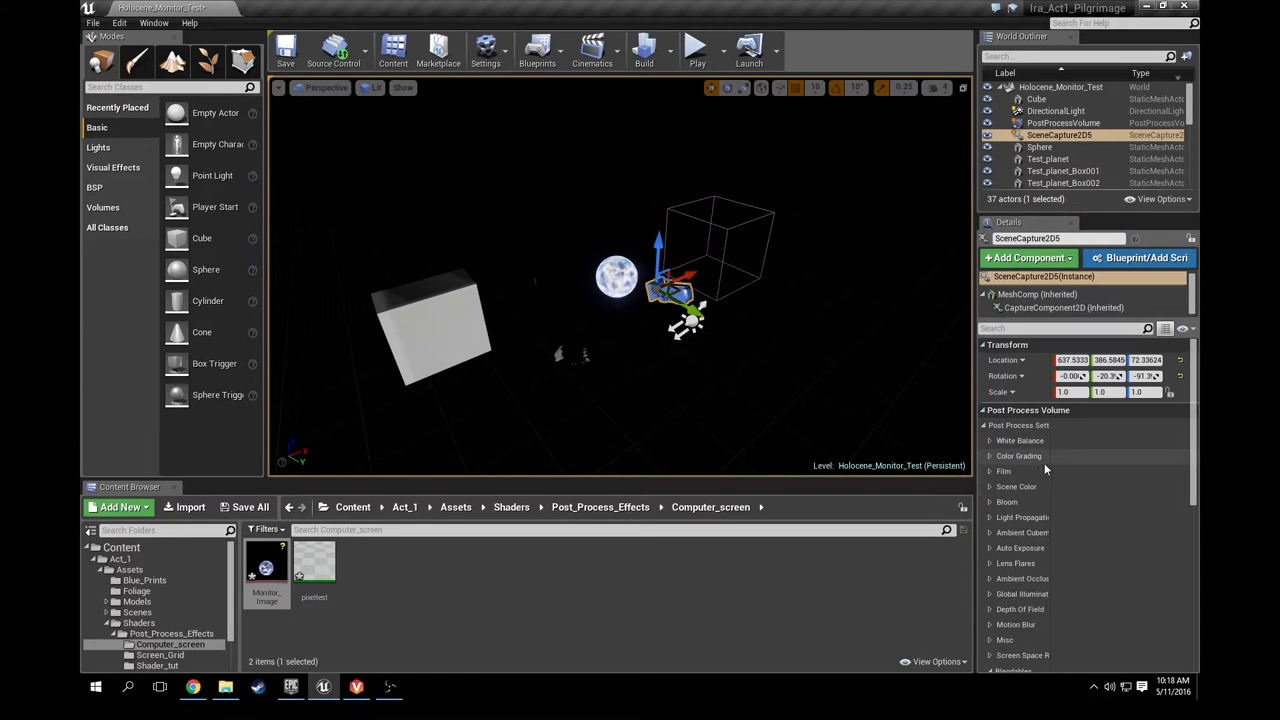
Select SceneCapture2D in the World Outliner to show its empty Blendables array
{"action": "left_click", "coordinate": [1065, 123]}
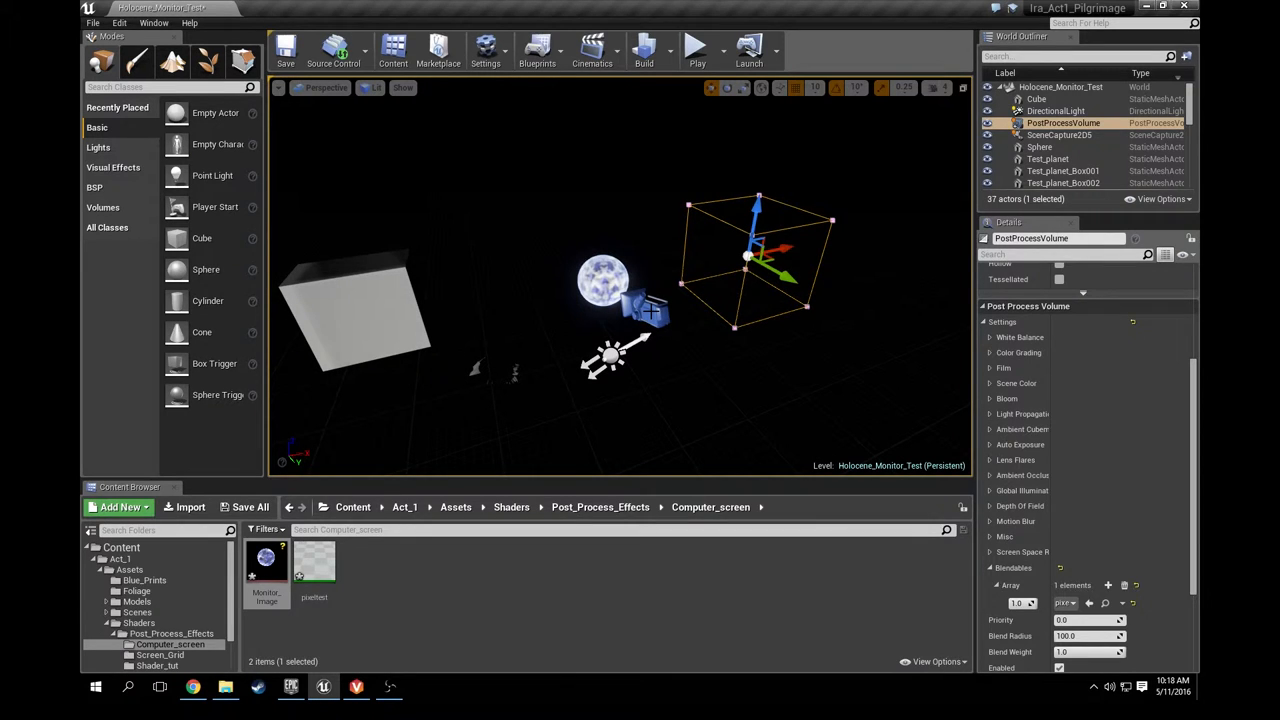
{"action": "left_click", "coordinate": [1059, 134]}
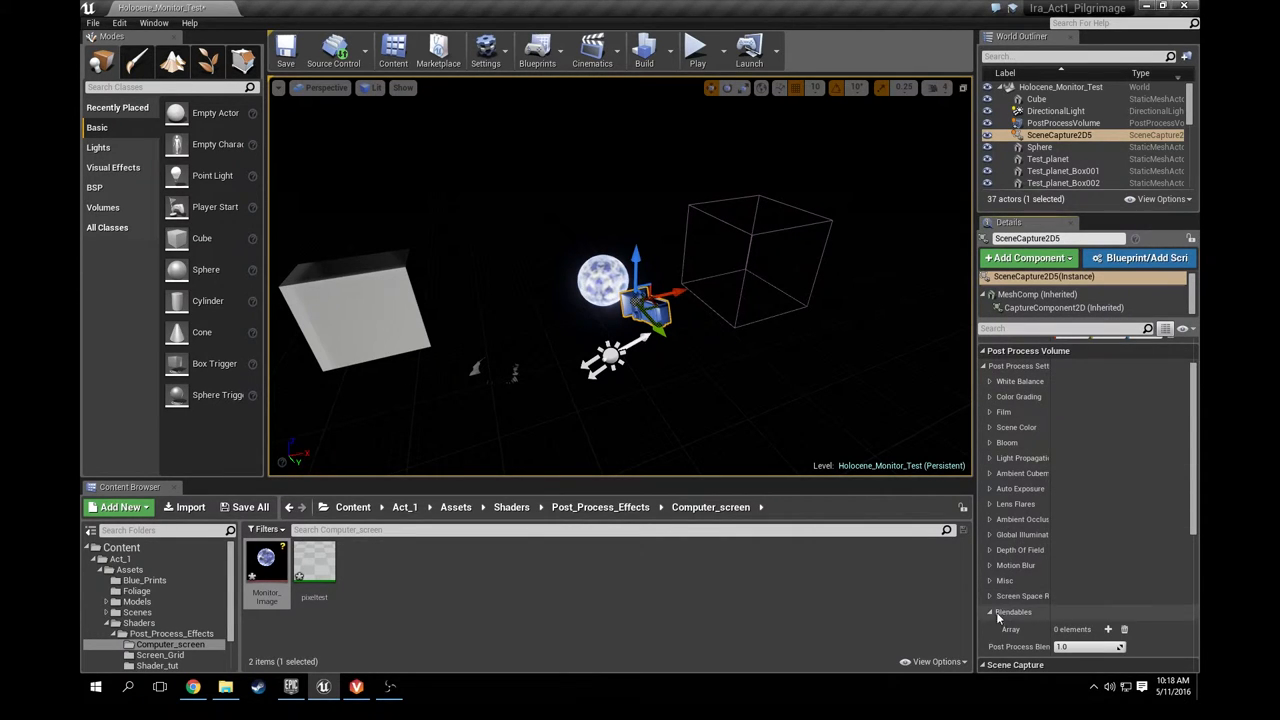
Add a Blendables element and assign the pixeltest material instance to it
{"action": "left_click", "coordinate": [1136, 629]}
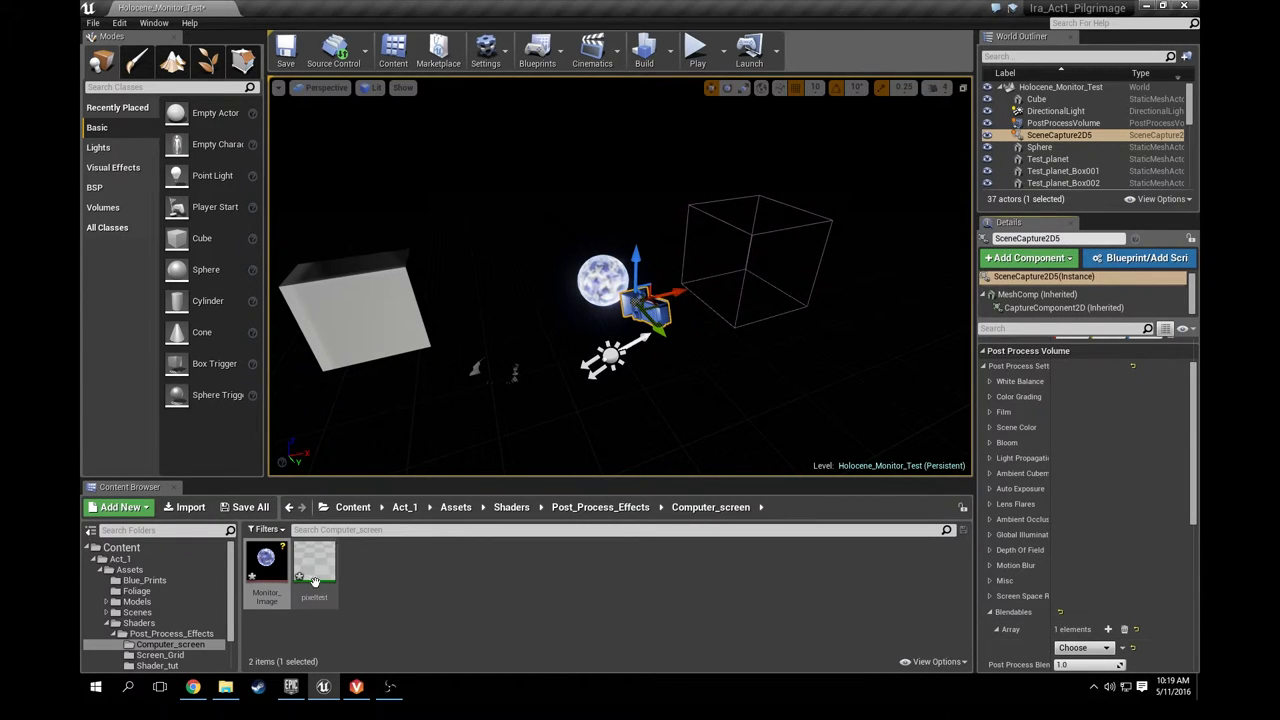
{"action": "mouse_move", "coordinate": [315, 568]}
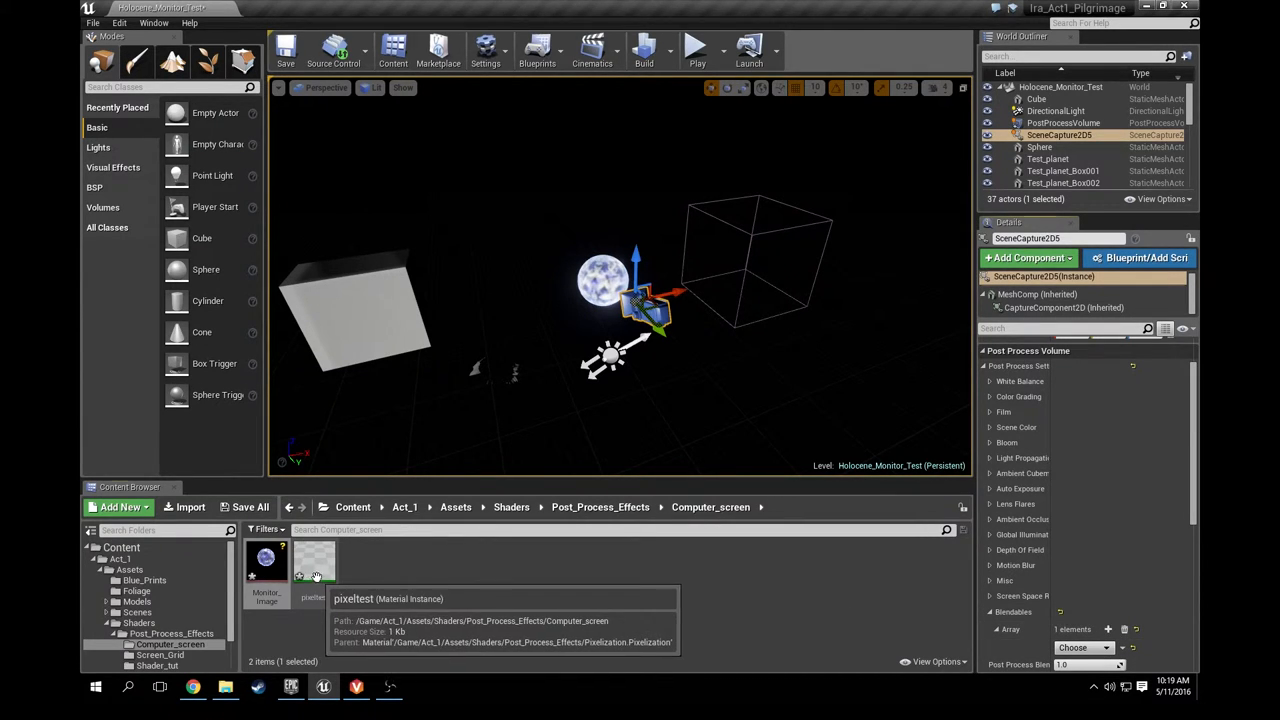
{"action": "left_click", "coordinate": [314, 567]}
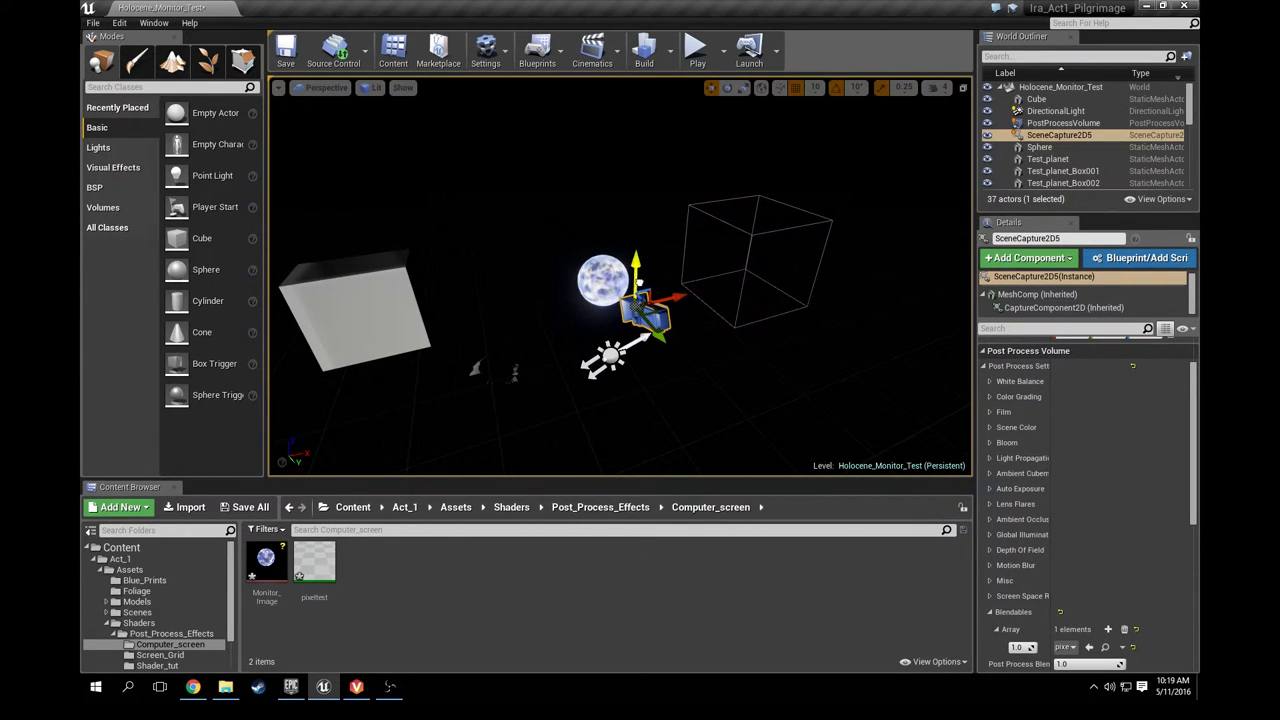
Set the scene capture's Capture Source to Final Color (LDR with PostProcess)
{"action": "scroll", "scroll_direction": "down", "scroll_amount": 3}
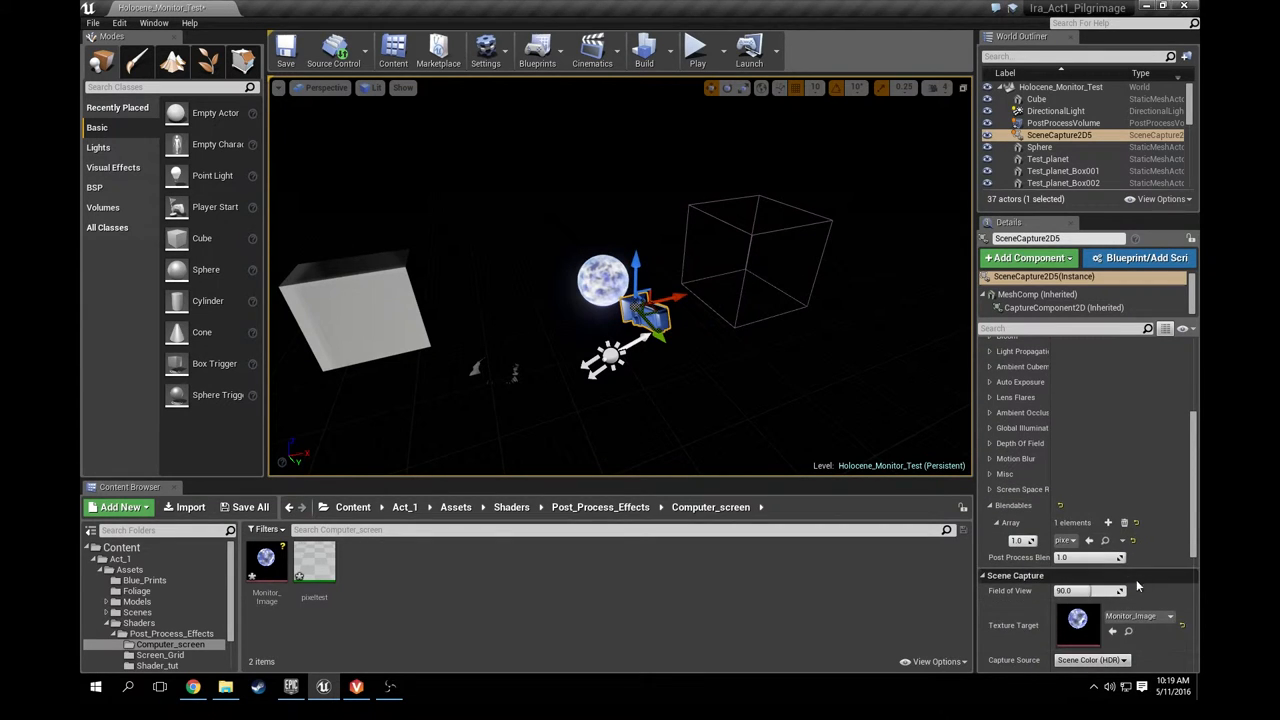
{"action": "scroll", "scroll_direction": "down", "scroll_amount": 3}
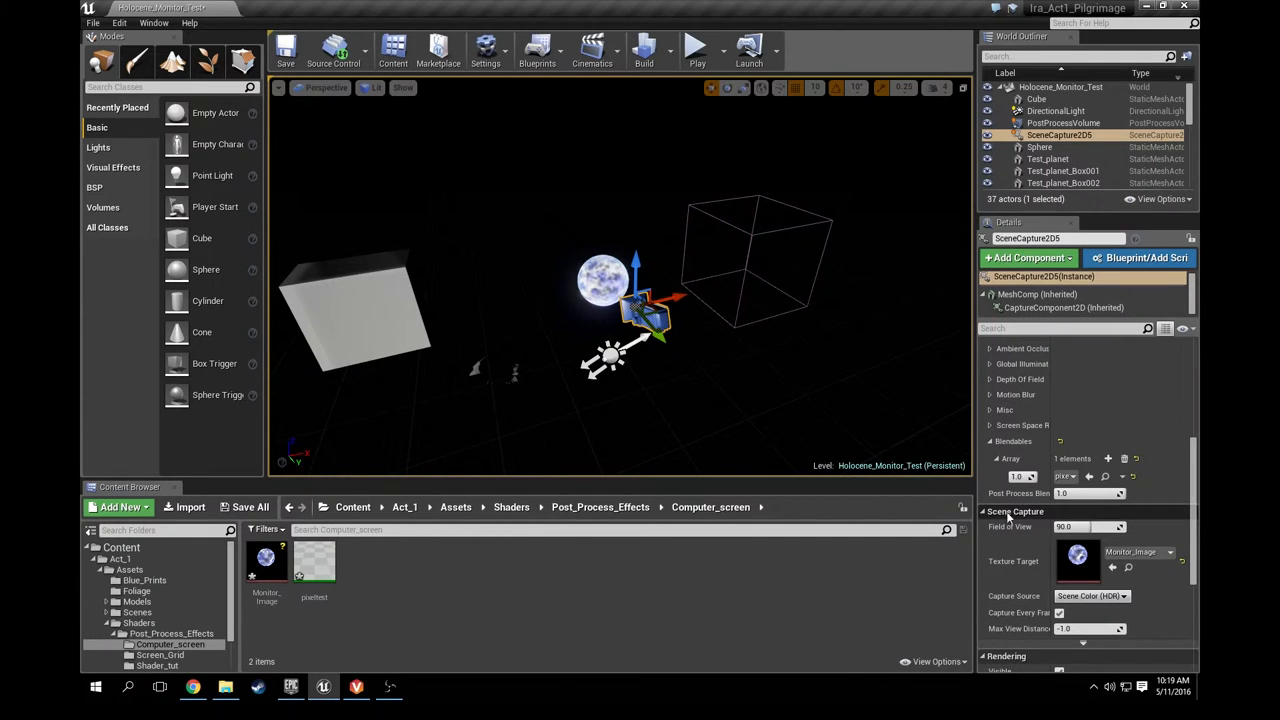
{"action": "mouse_move", "coordinate": [1007, 573]}
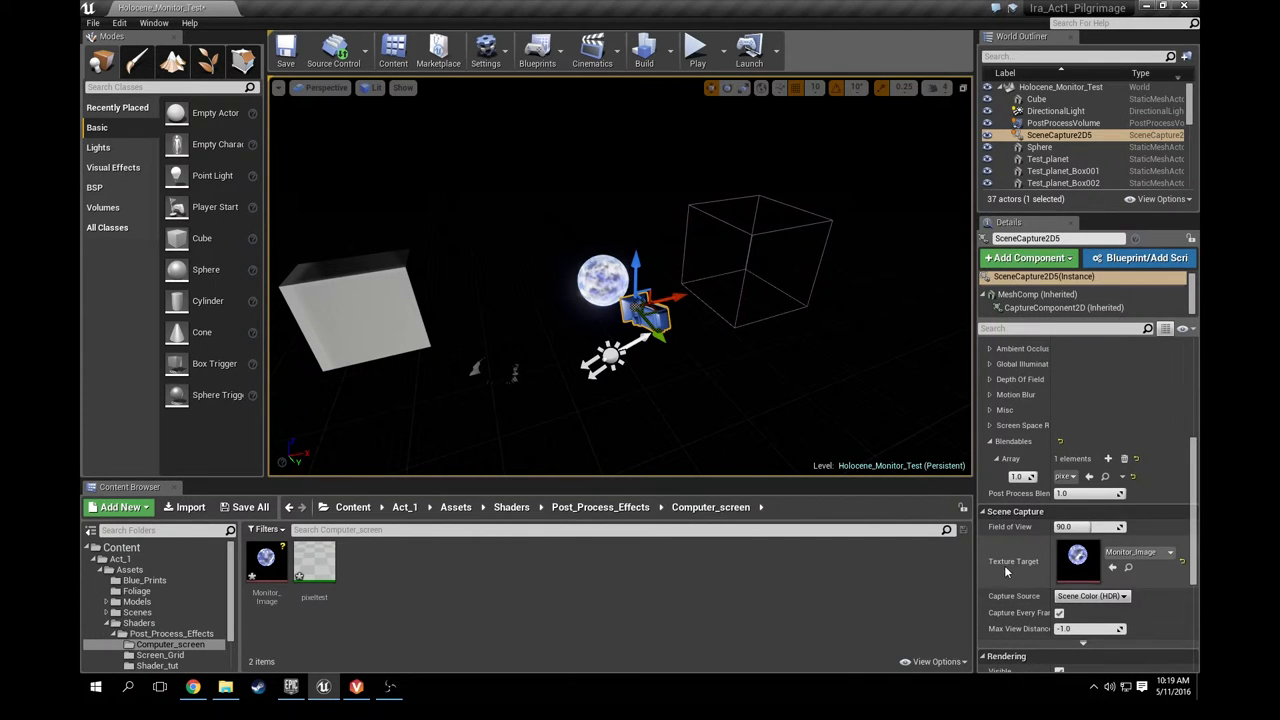
{"action": "mouse_move", "coordinate": [1090, 596]}
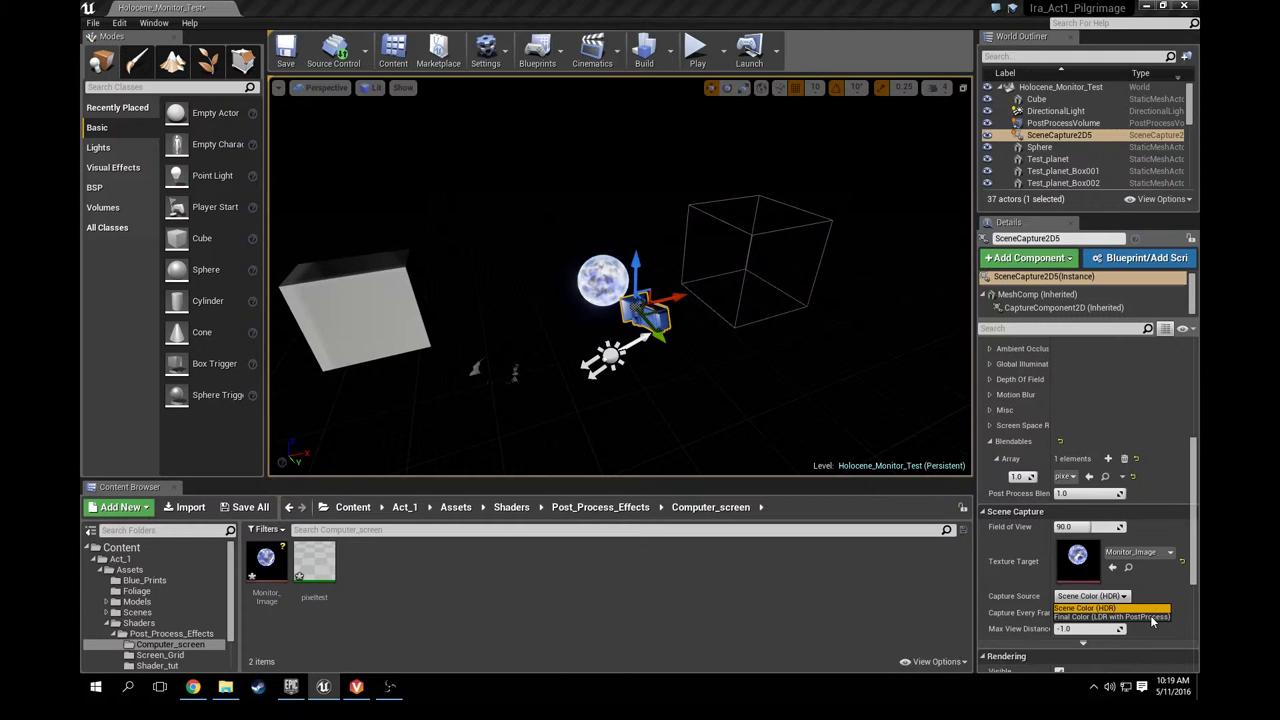
{"action": "left_click", "coordinate": [1127, 617]}
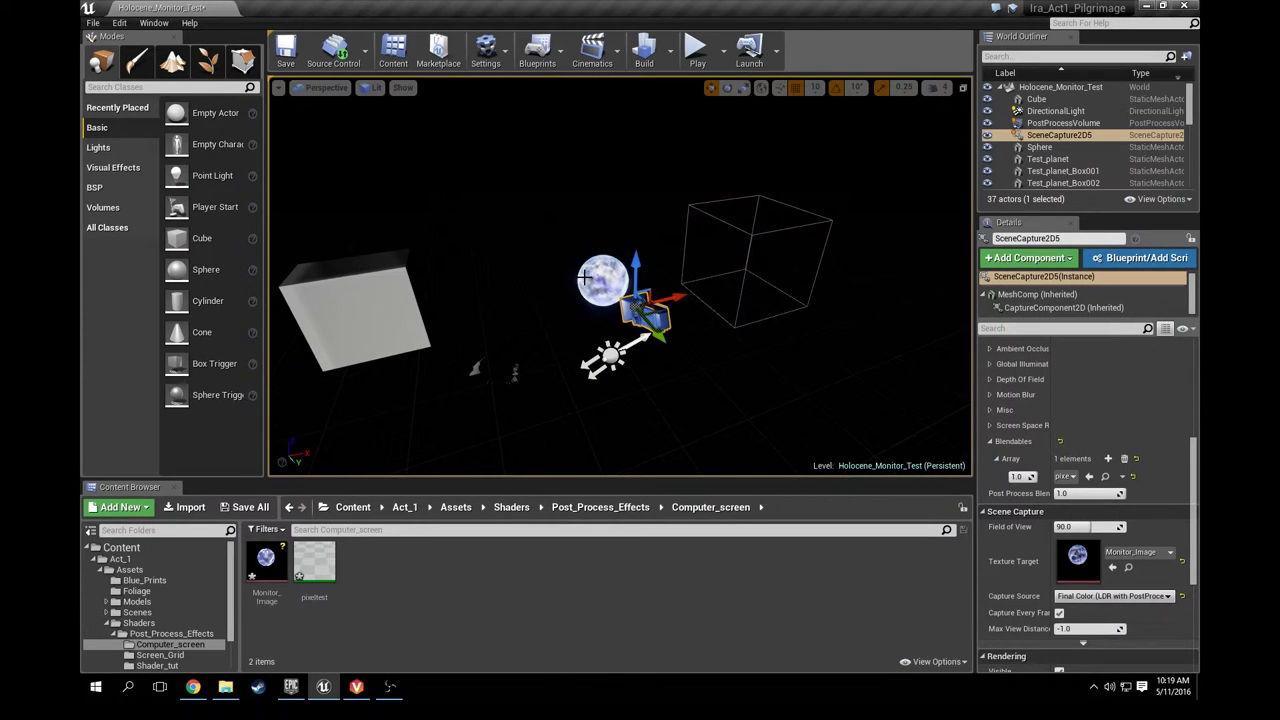
{"action": "mouse_move", "coordinate": [266, 565]}
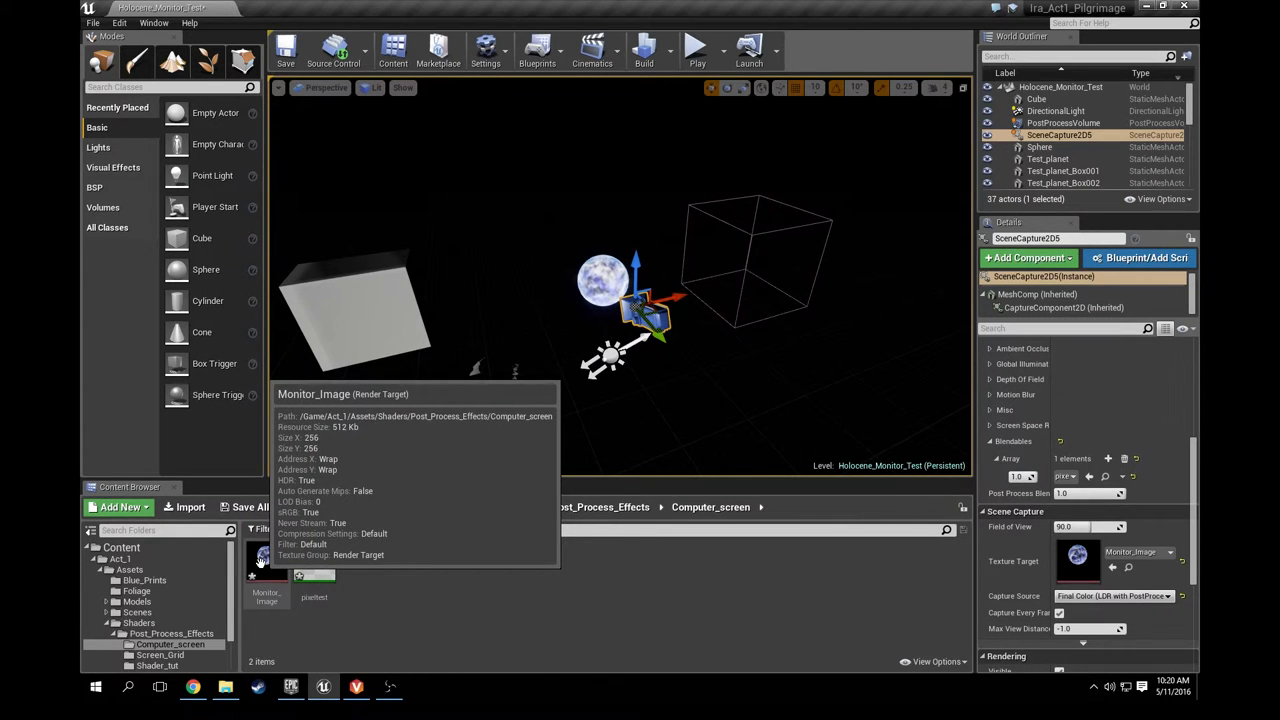
{"action": "mouse_move", "coordinate": [317, 300]}
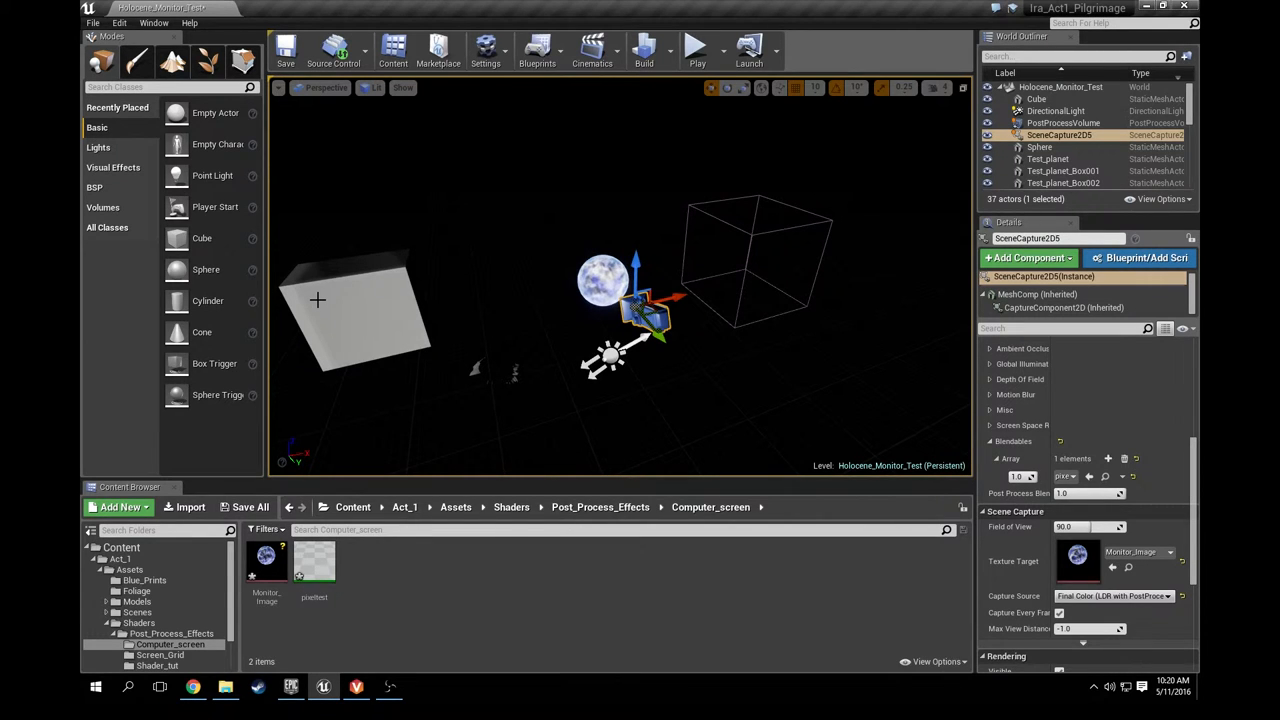
{"action": "mouse_move", "coordinate": [266, 570]}
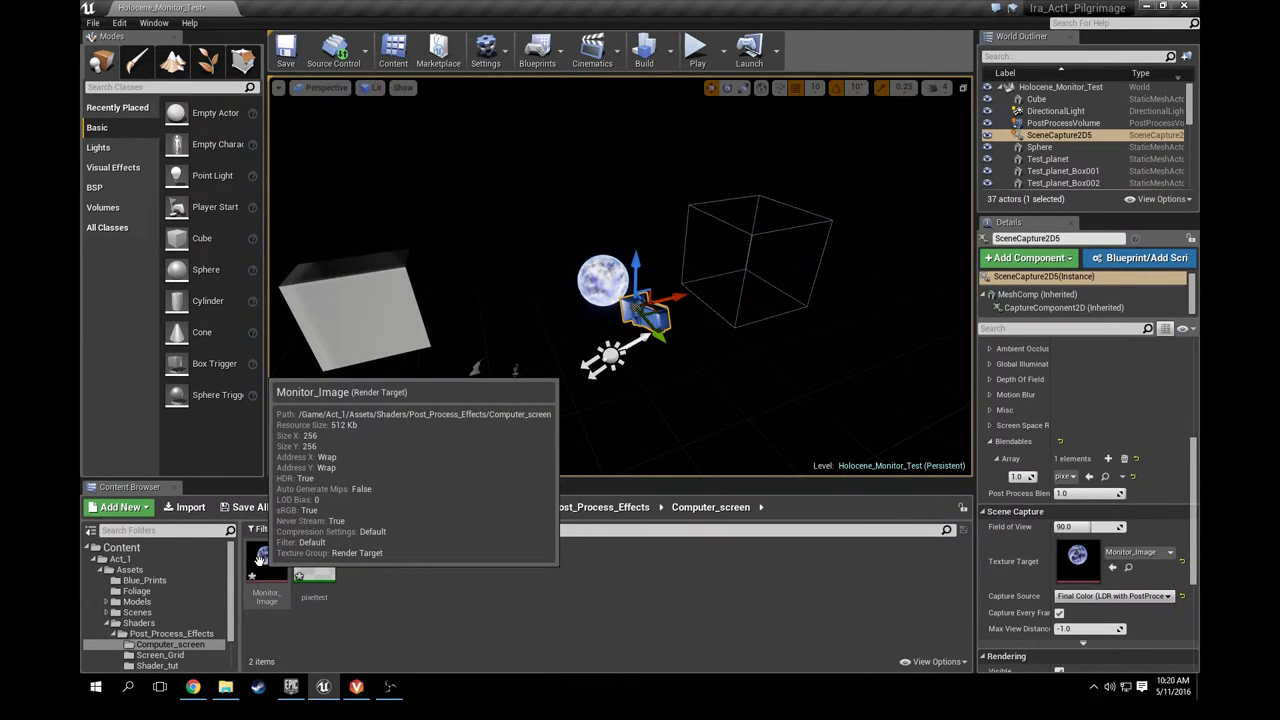
Create a material from the Monitor_Image render target using its context menu
{"action": "right_click", "coordinate": [265, 565]}
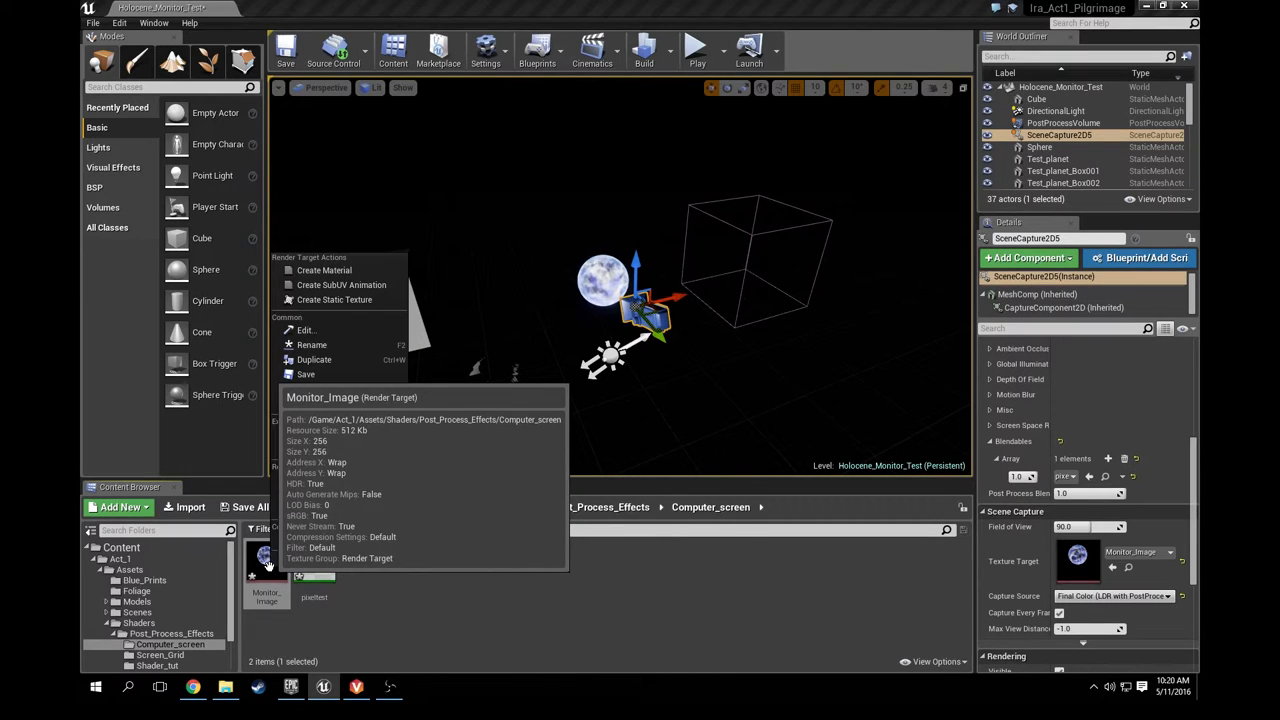
{"action": "left_click", "coordinate": [323, 270]}
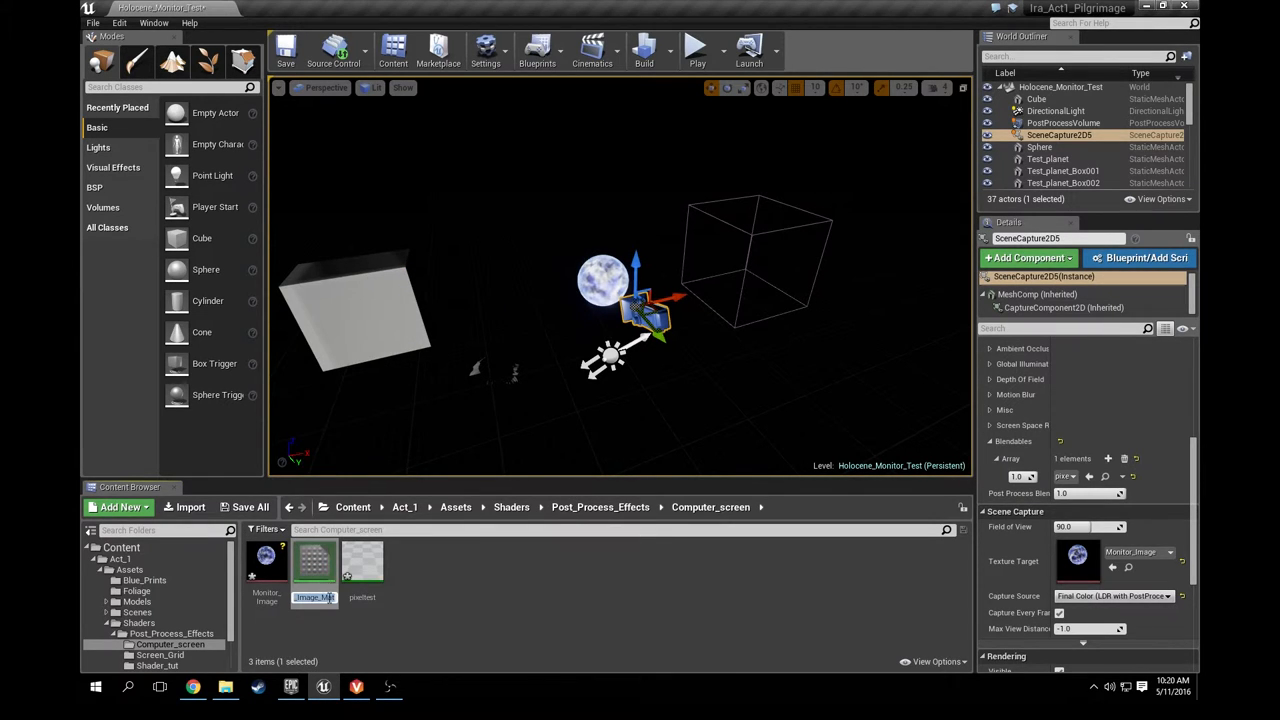
{"action": "mouse_move", "coordinate": [362, 570]}
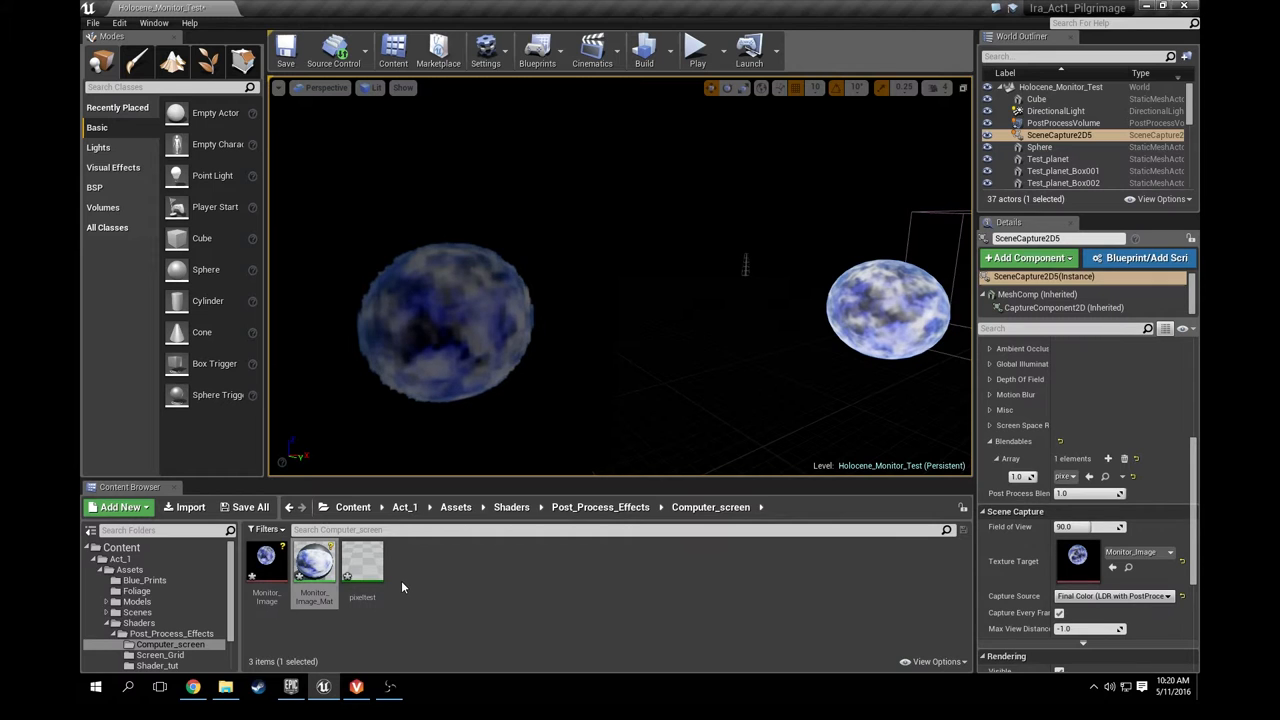
{"action": "mouse_move", "coordinate": [362, 562]}
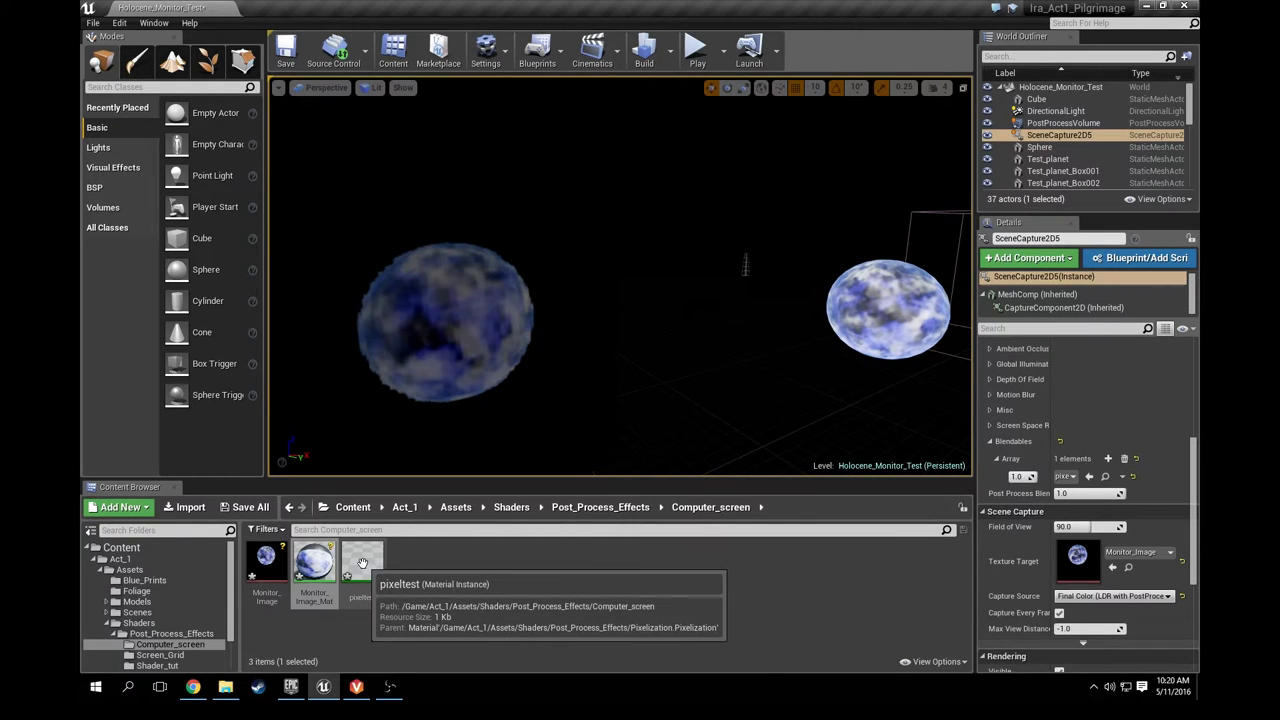
Open the pixeltest material instance in its instance editor
{"action": "double_click", "coordinate": [361, 560]}
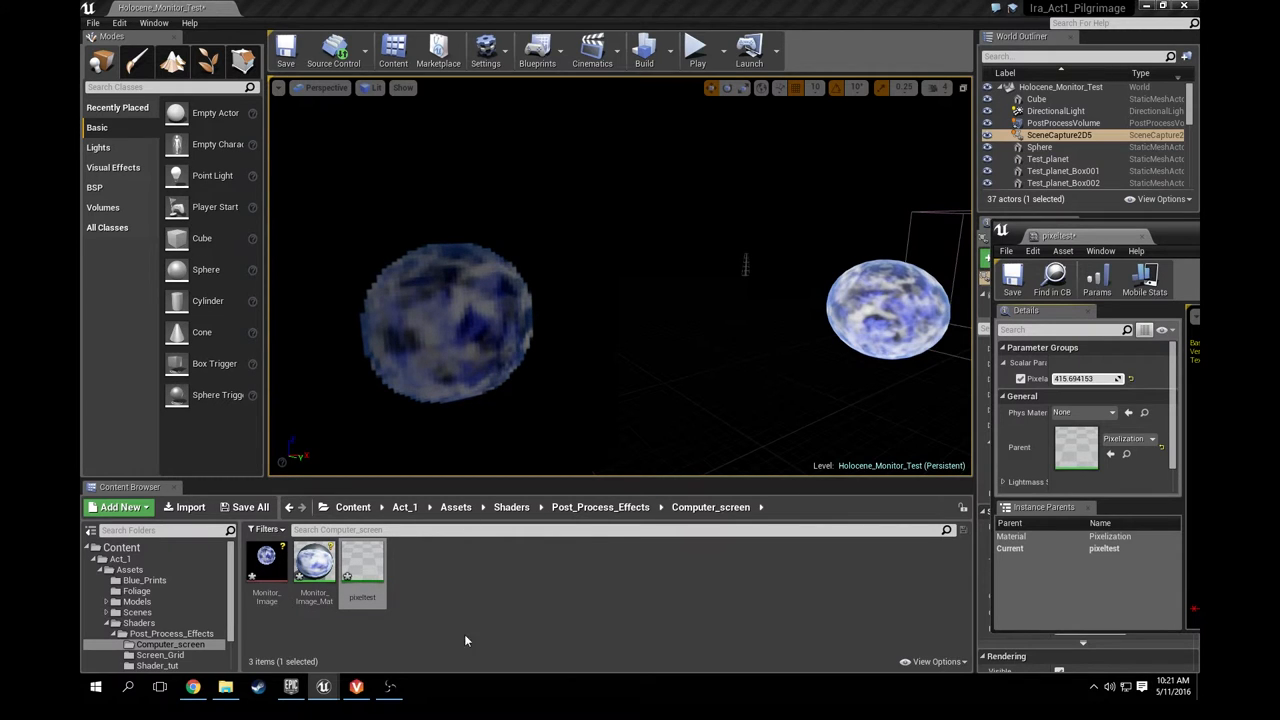
{"action": "mouse_move", "coordinate": [313, 560]}
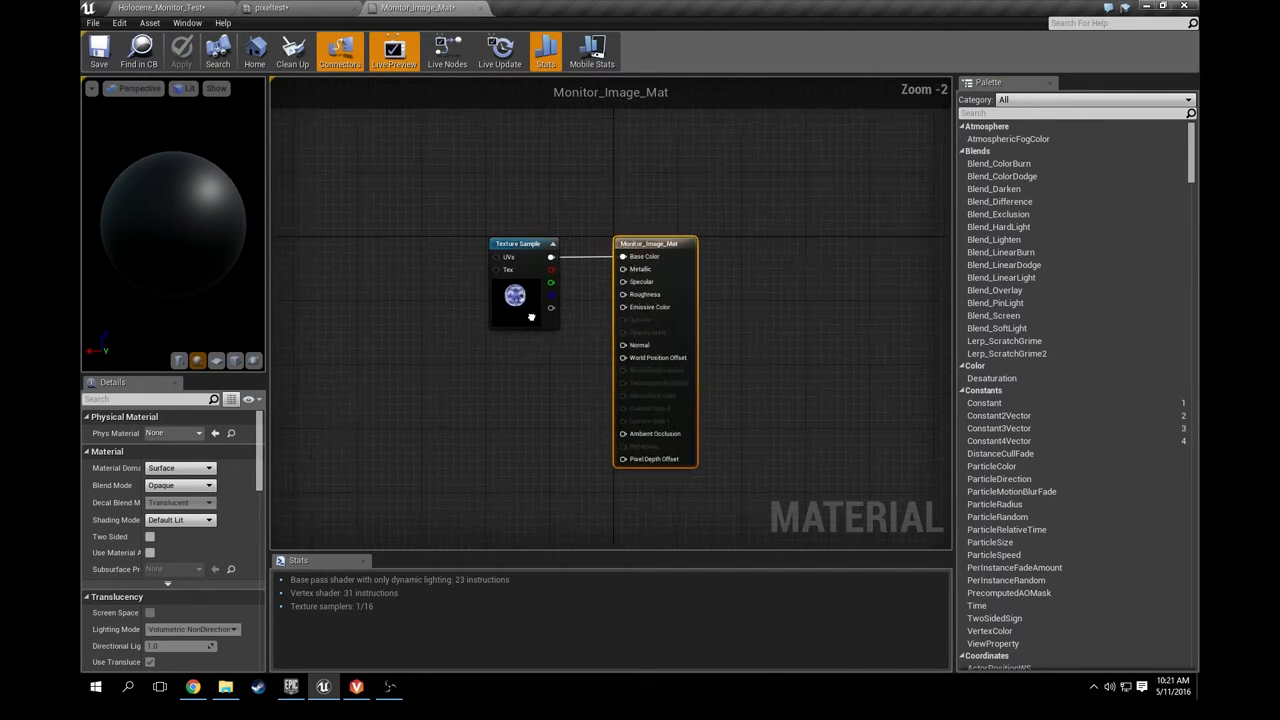
Connect the texture sample's RGB output to Emissive Color and save Monitor_Image_Mat
{"action": "left_click", "coordinate": [520, 243]}
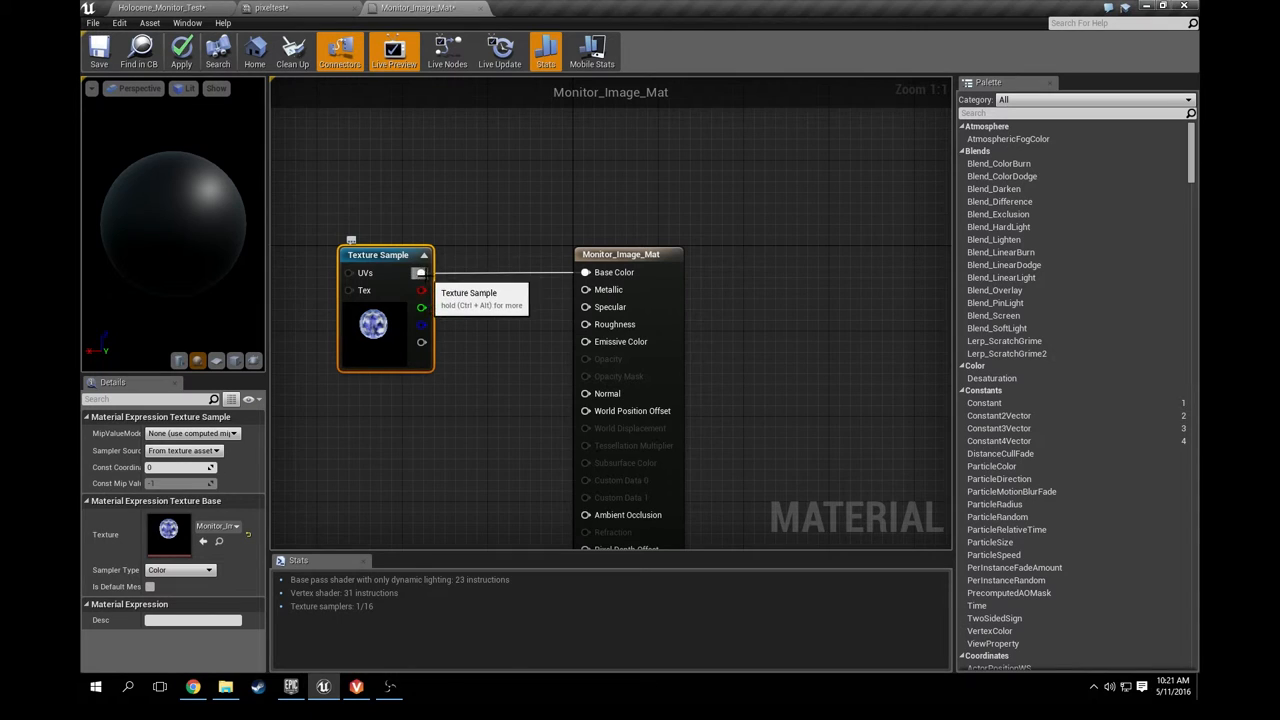
{"action": "left_click_drag", "start_coordinate": [421, 272], "coordinate": [585, 341]}
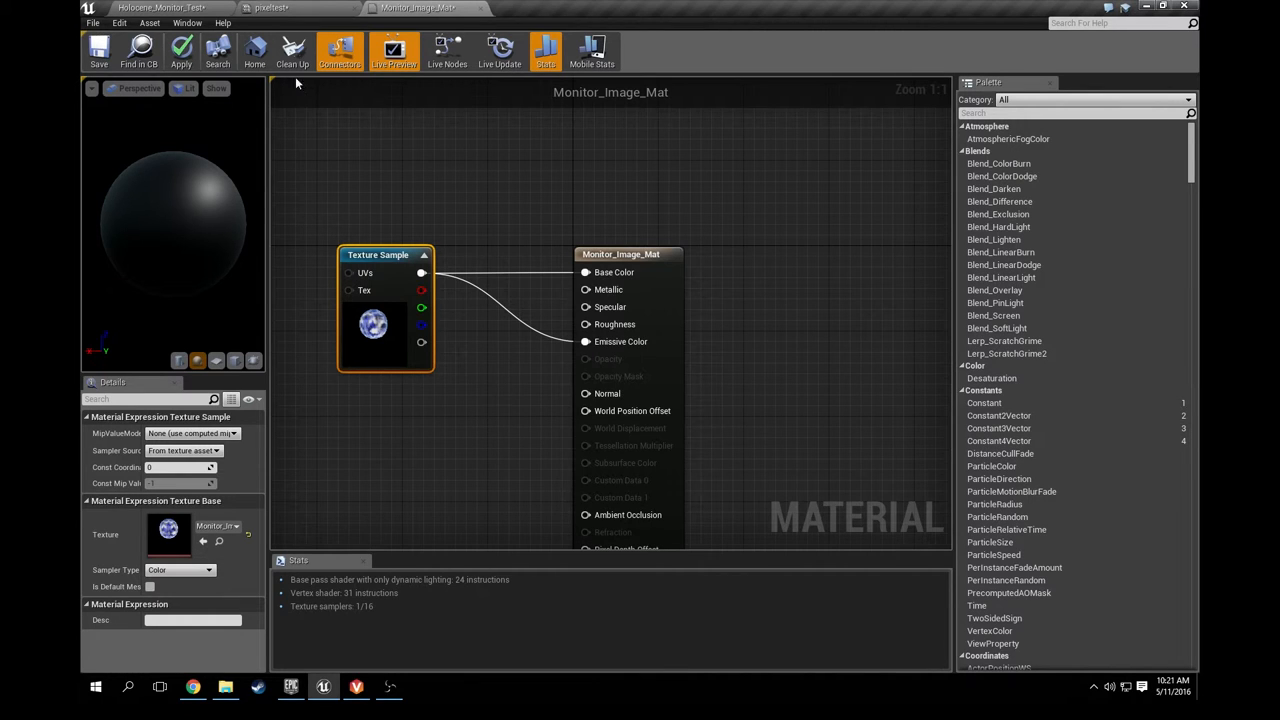
{"action": "left_click", "coordinate": [97, 51]}
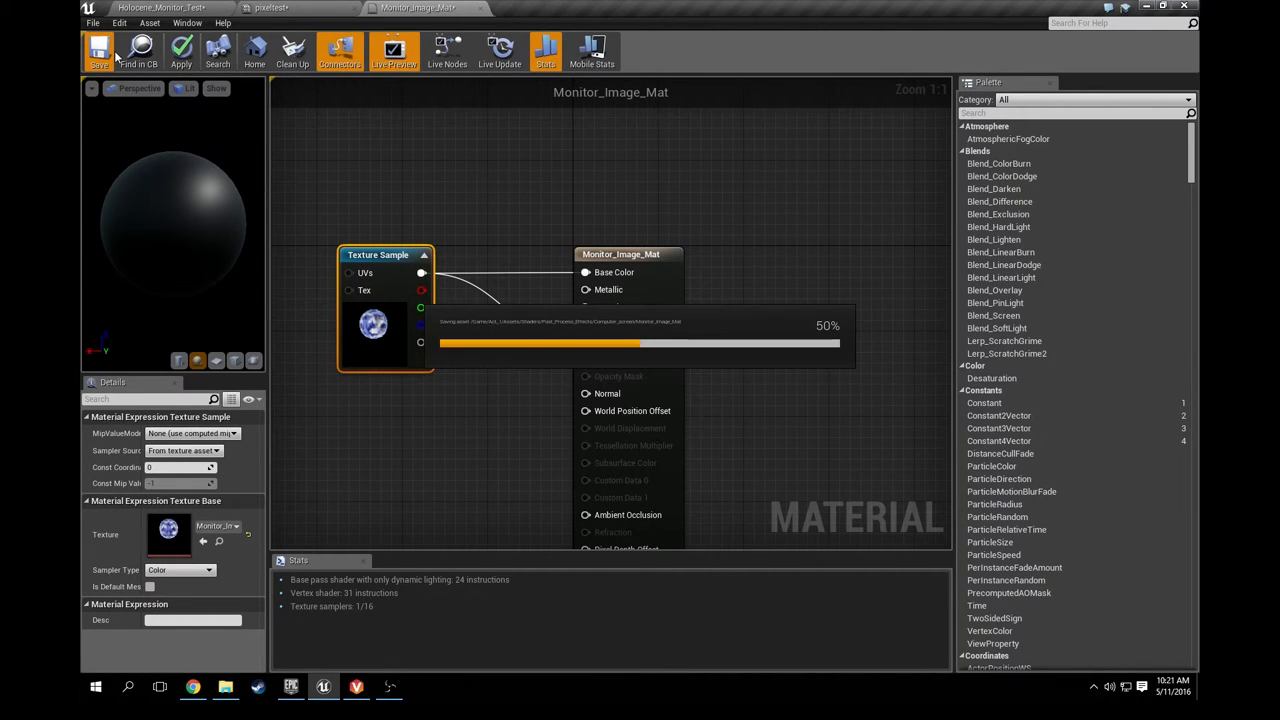
{"action": "left_click", "coordinate": [97, 50]}
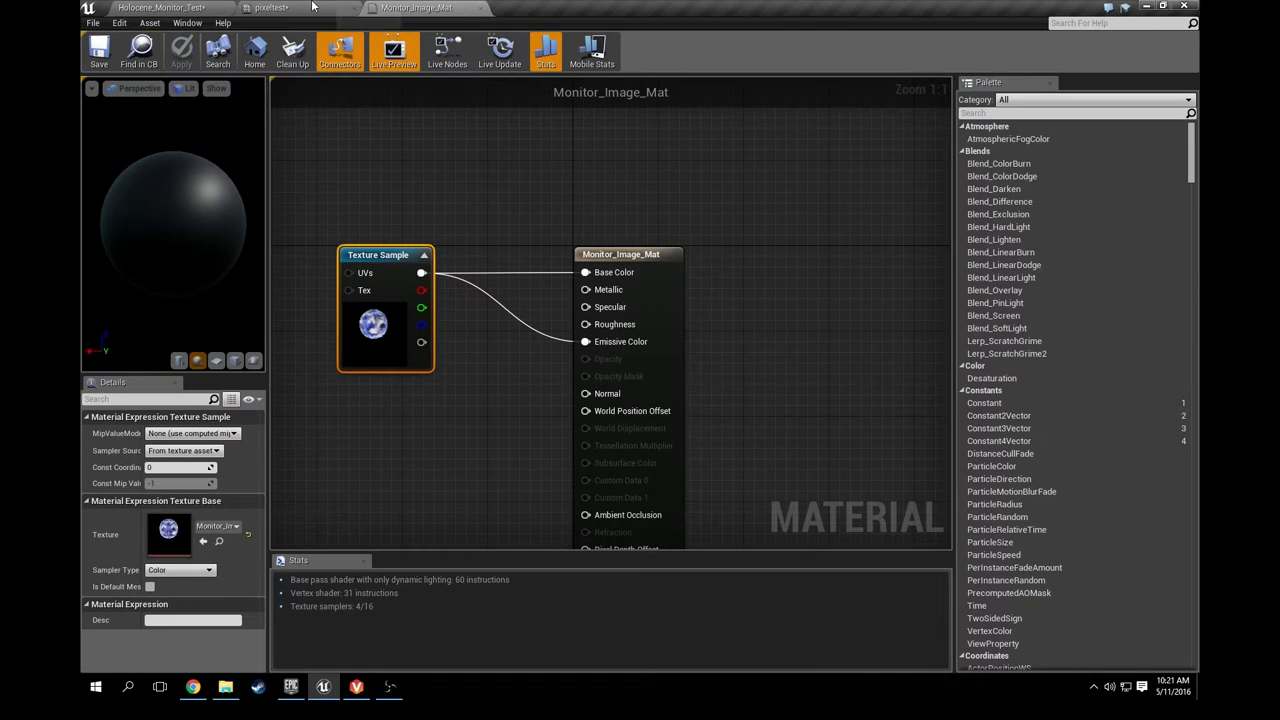
{"action": "left_click", "coordinate": [155, 8]}
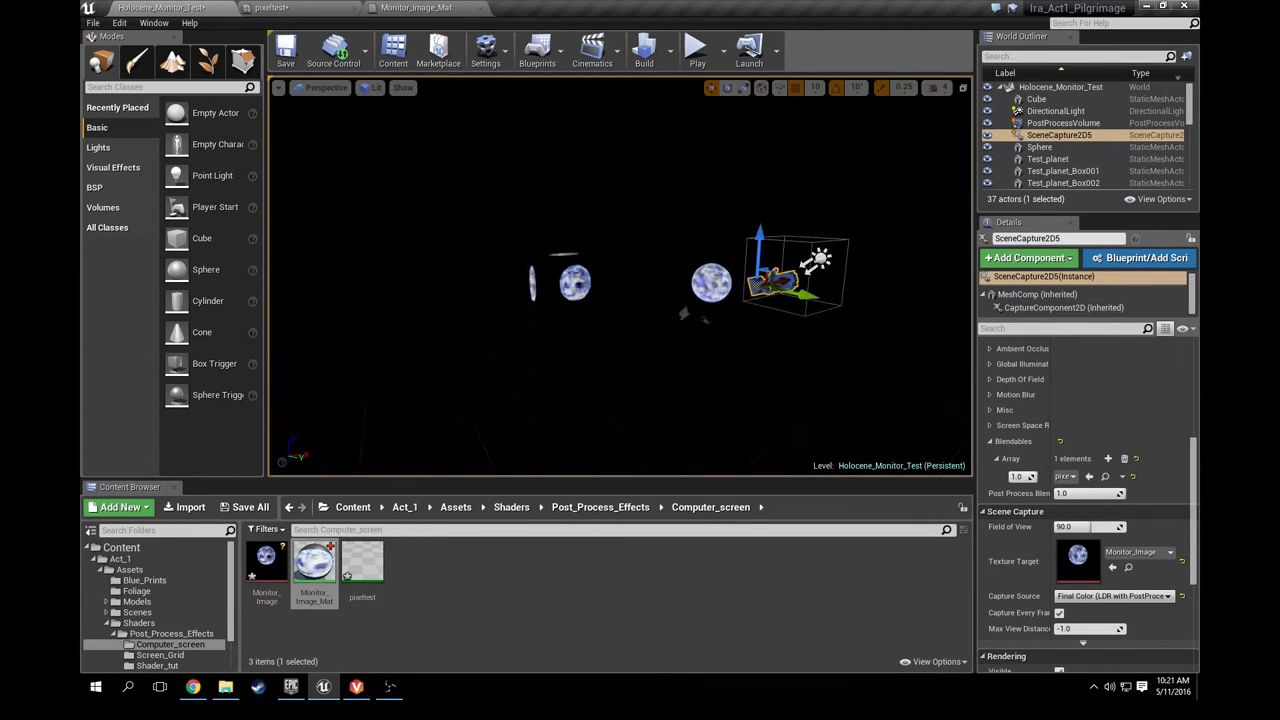
Select the directional light in the level viewport
{"action": "left_click", "coordinate": [1063, 117]}
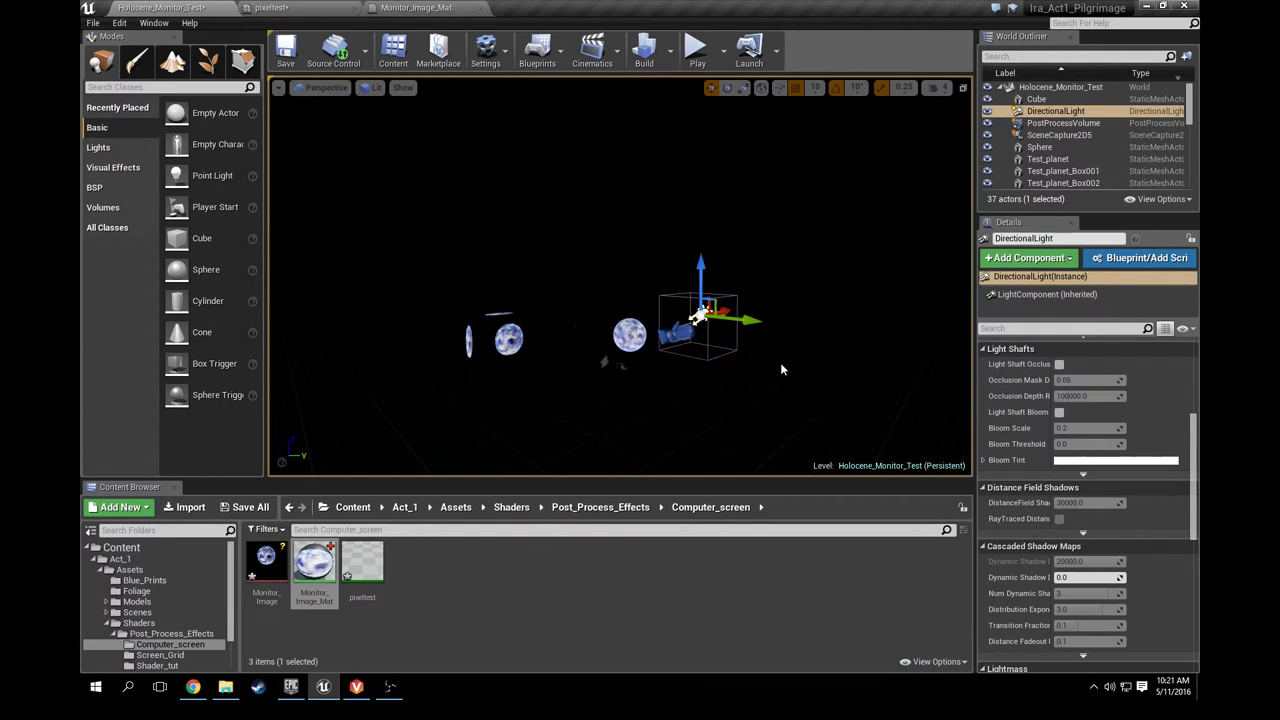
{"action": "mouse_move", "coordinate": [824, 380]}
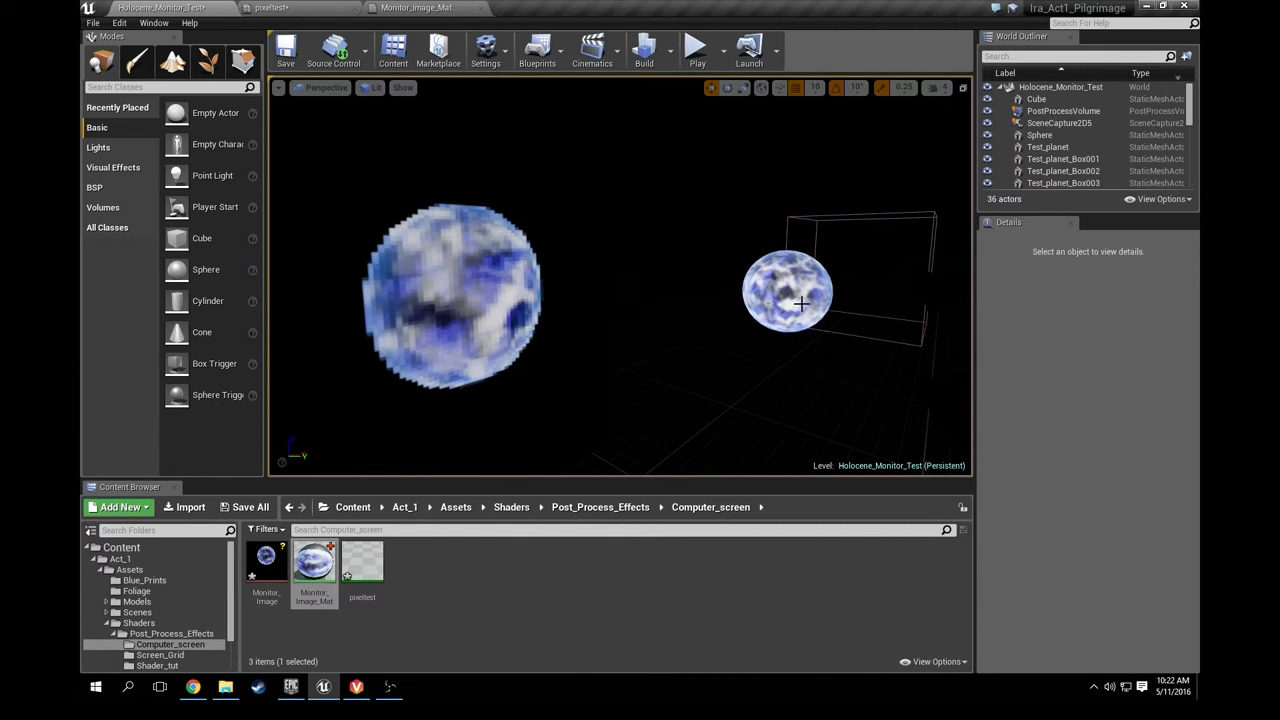
{"action": "left_click", "coordinate": [789, 295]}
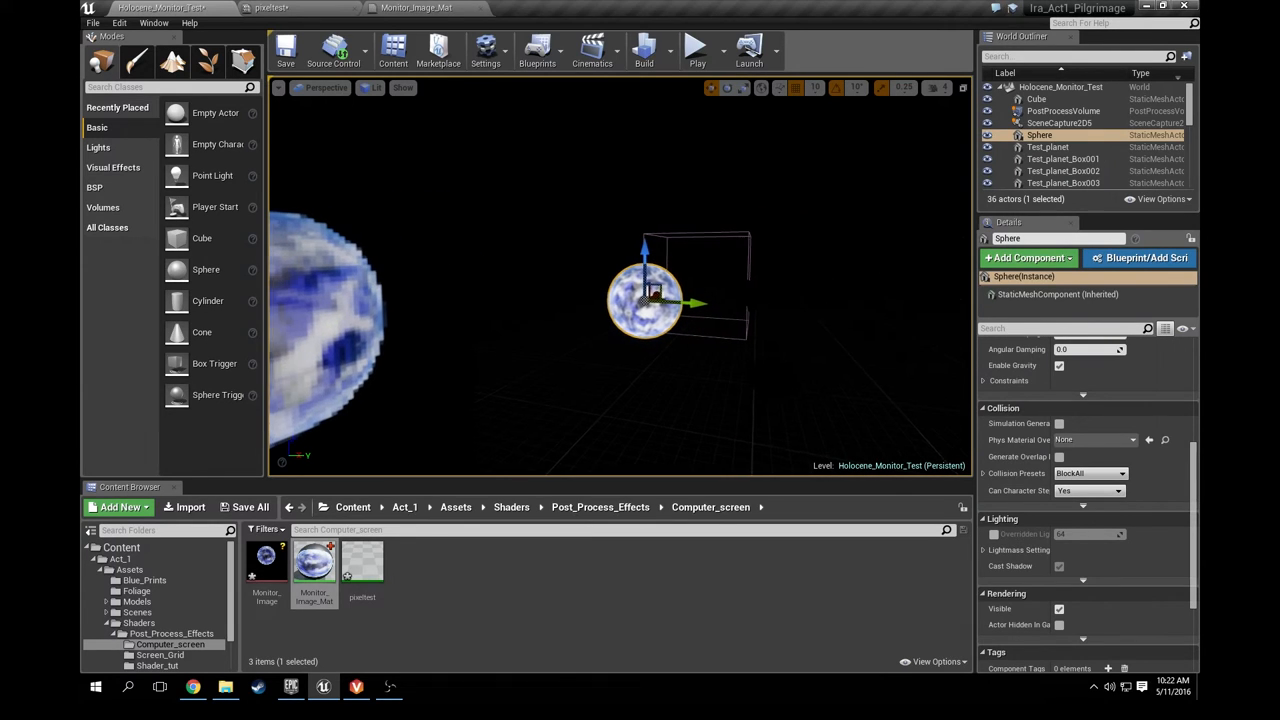
{"action": "left_click", "coordinate": [1057, 130]}
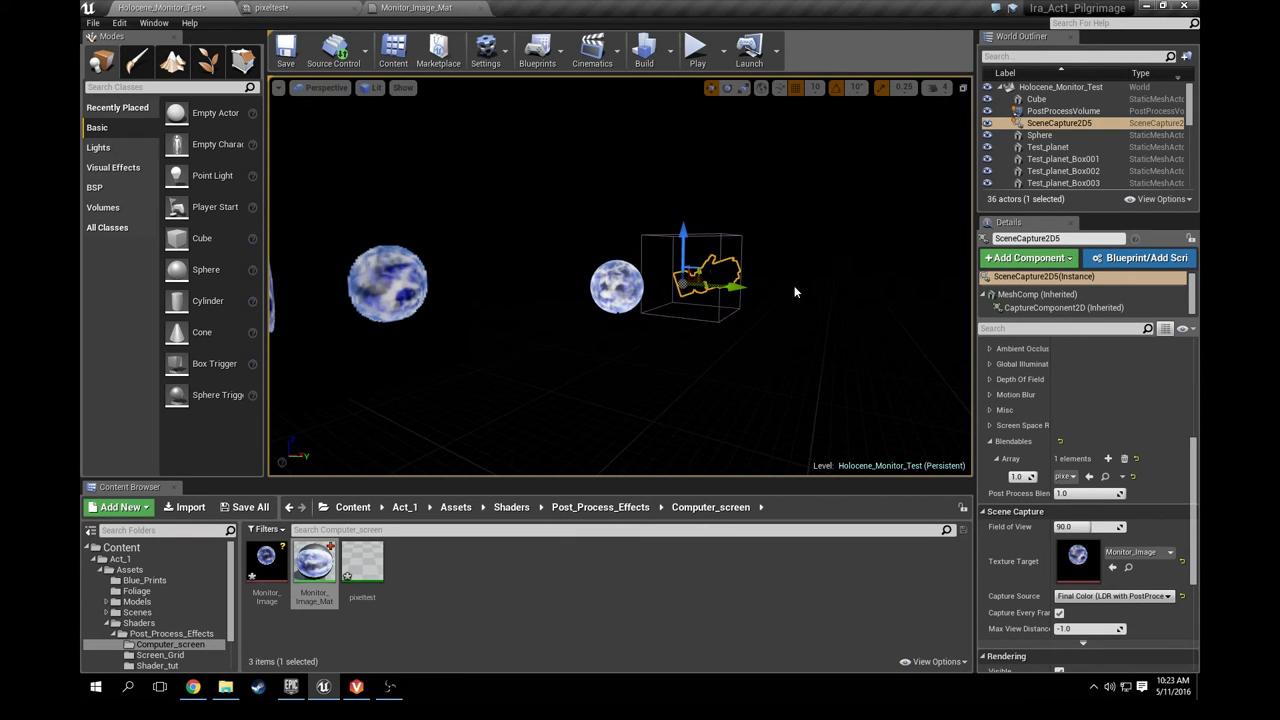
{"action": "mouse_move", "coordinate": [266, 570]}
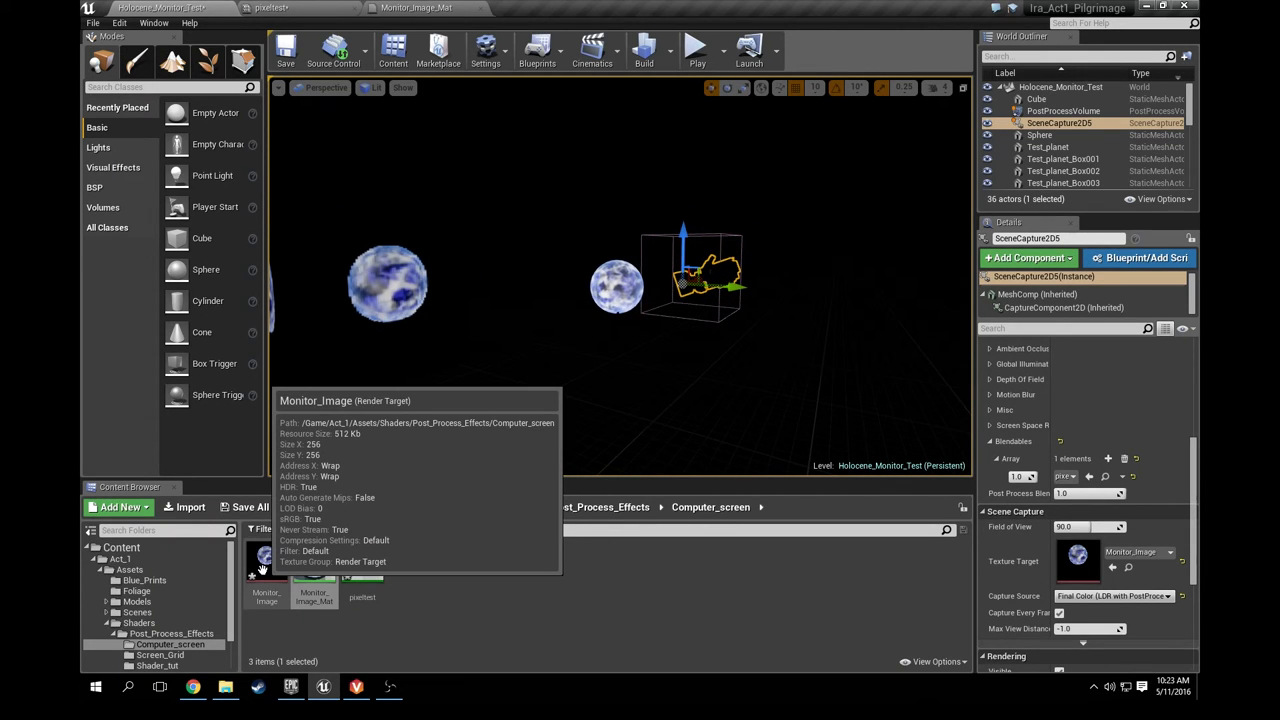